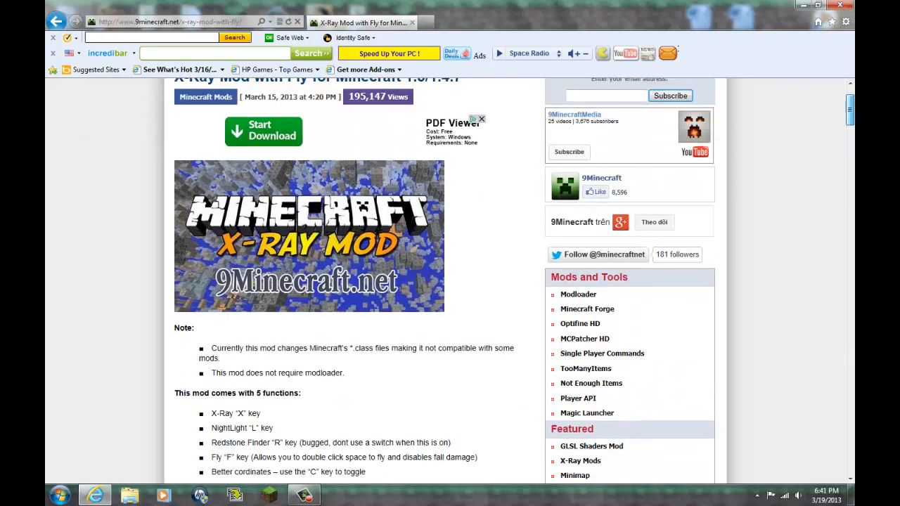
Step: Scroll the article down to the X-Ray Mod download links for Minecraft 1.5
scroll("down", 3)
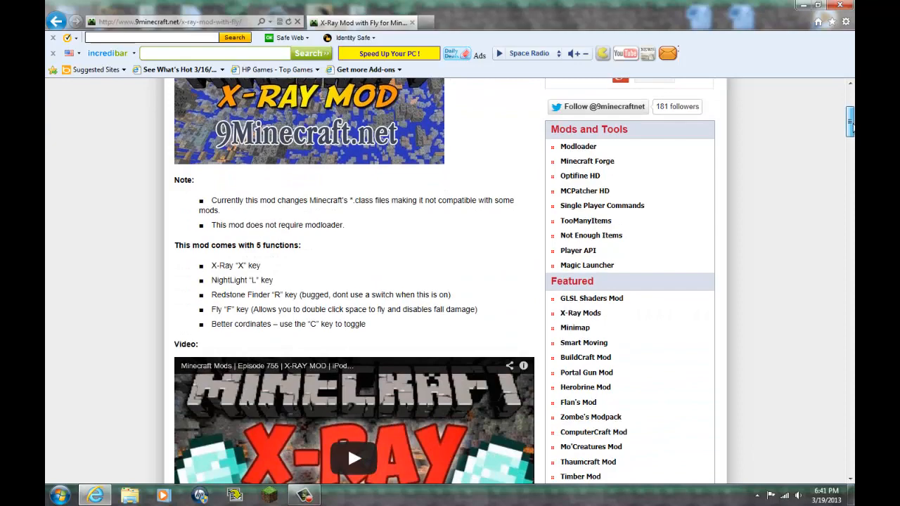
scroll("down", 3)
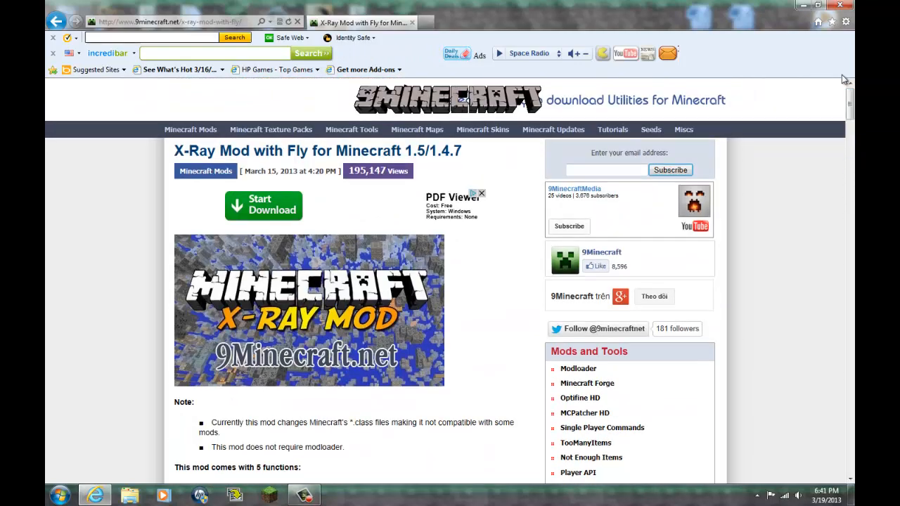
mouse_move(345, 198)
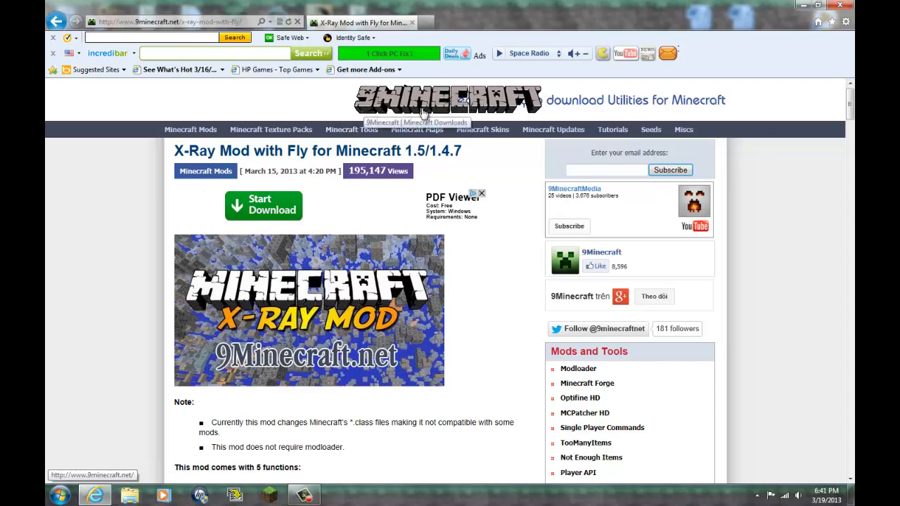
scroll("down", 3)
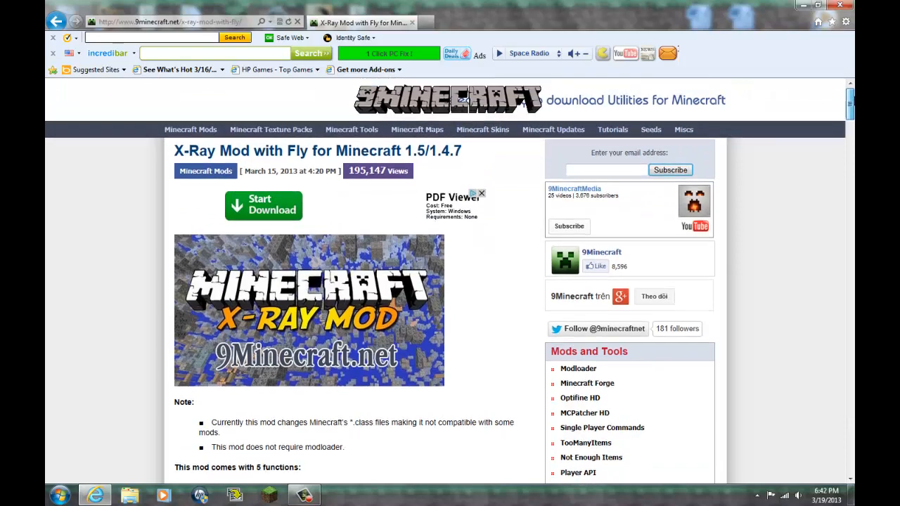
scroll("down", 3)
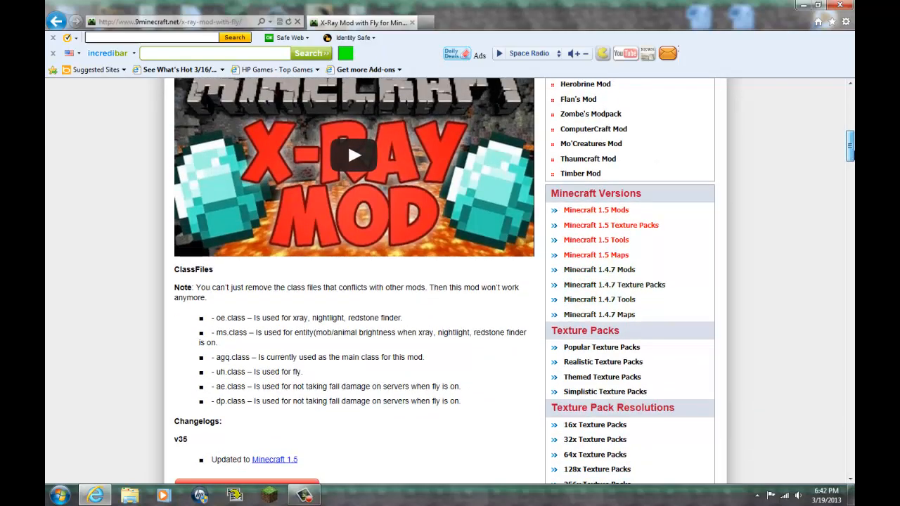
scroll("down", 3)
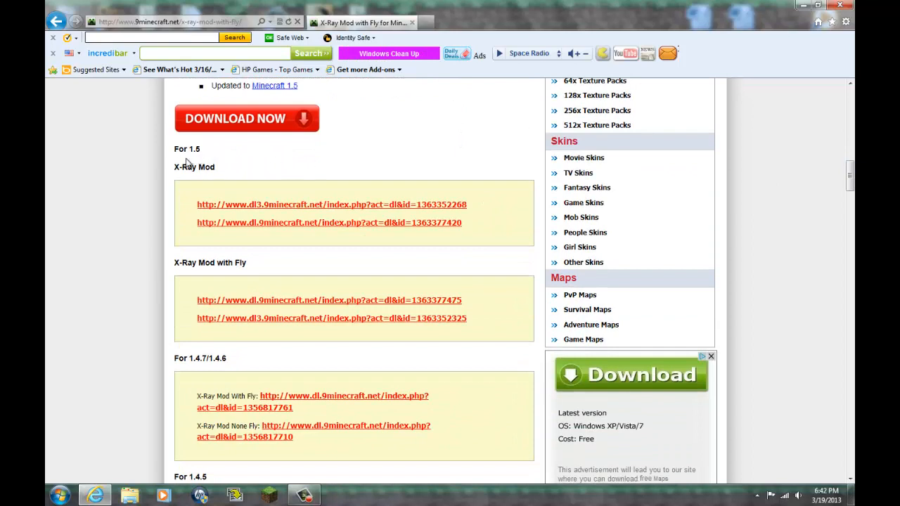
mouse_move(261, 204)
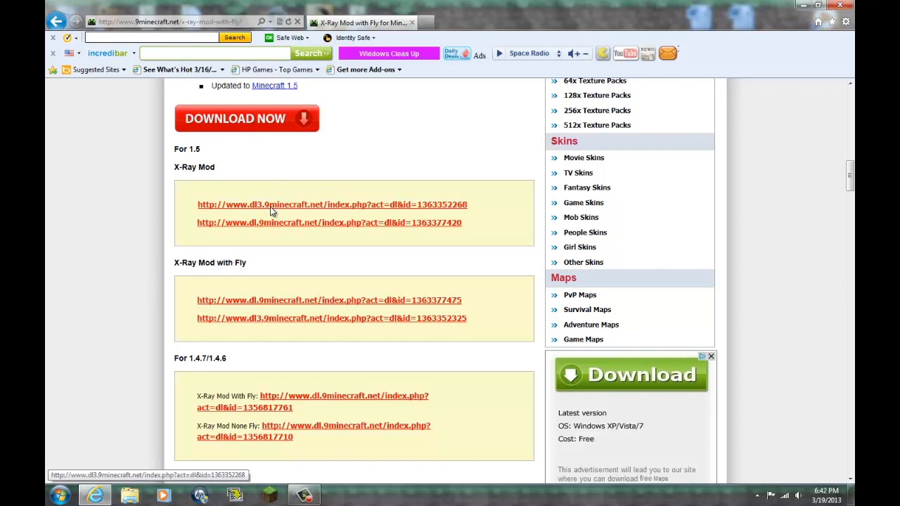
mouse_move(271, 212)
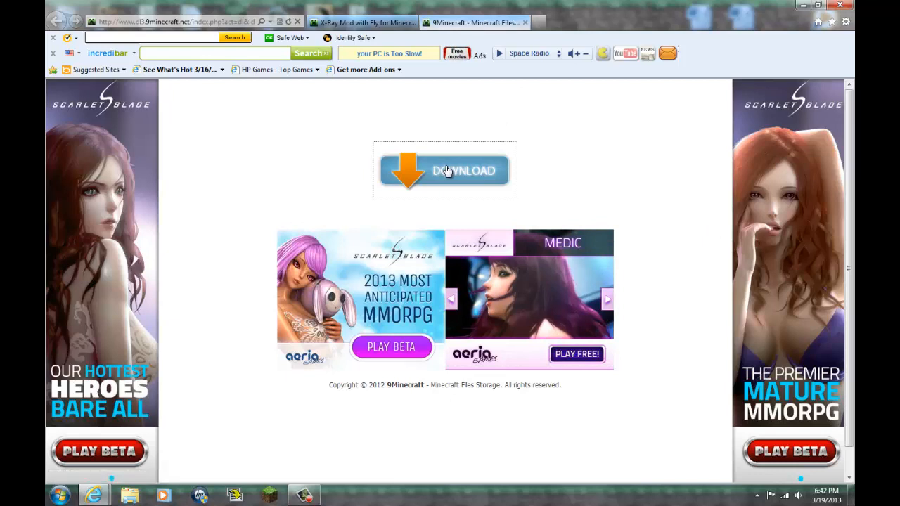
Step: Save X-Ray-Mod-1.5.zip to the computer, then close all Internet Explorer tabs
left_click(444, 170)
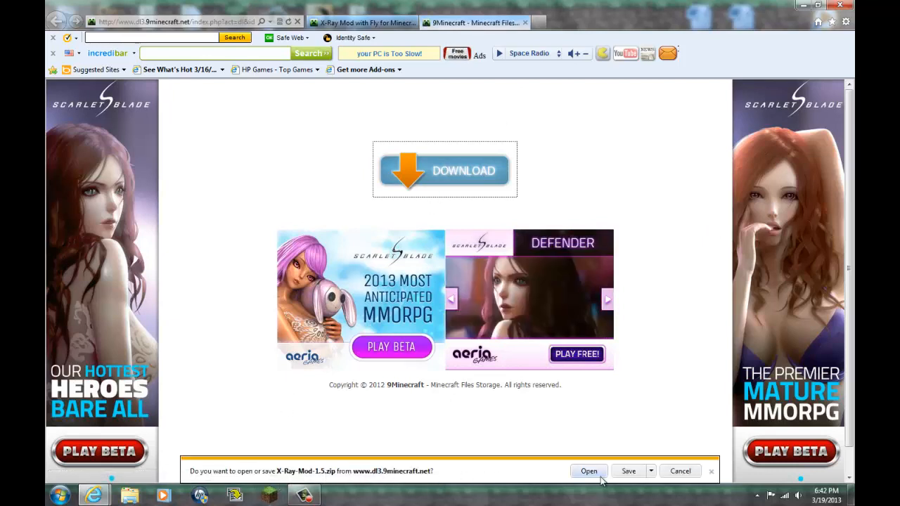
left_click(650, 471)
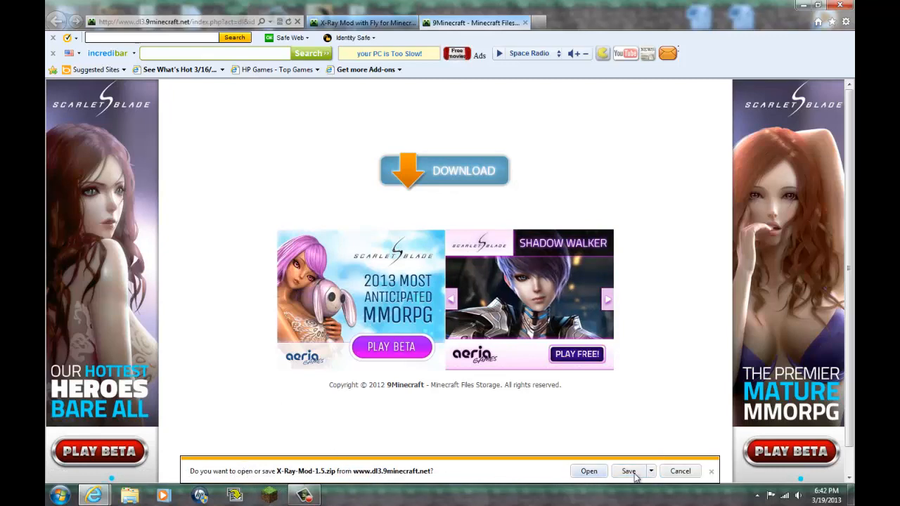
left_click(650, 470)
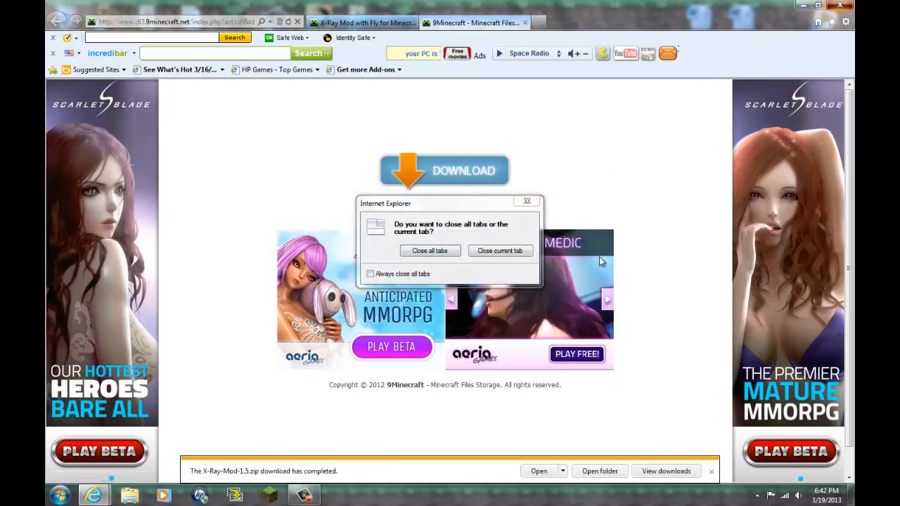
left_click(429, 251)
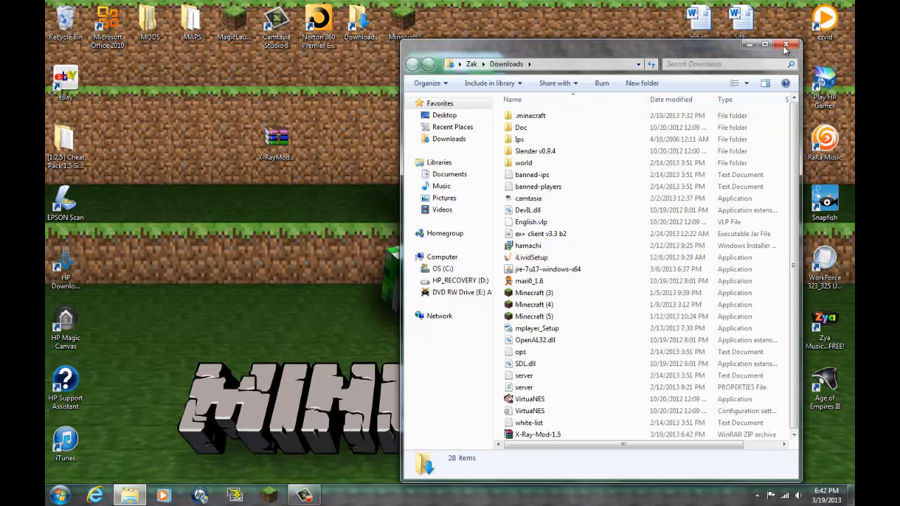
Step: Reopen Windows Explorer and navigate through Documents to the Downloads folder
left_click(786, 45)
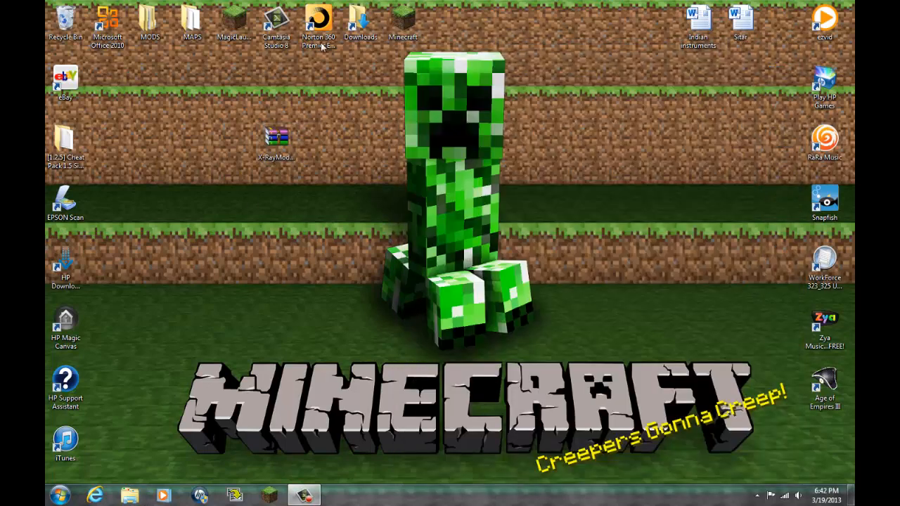
left_click(361, 21)
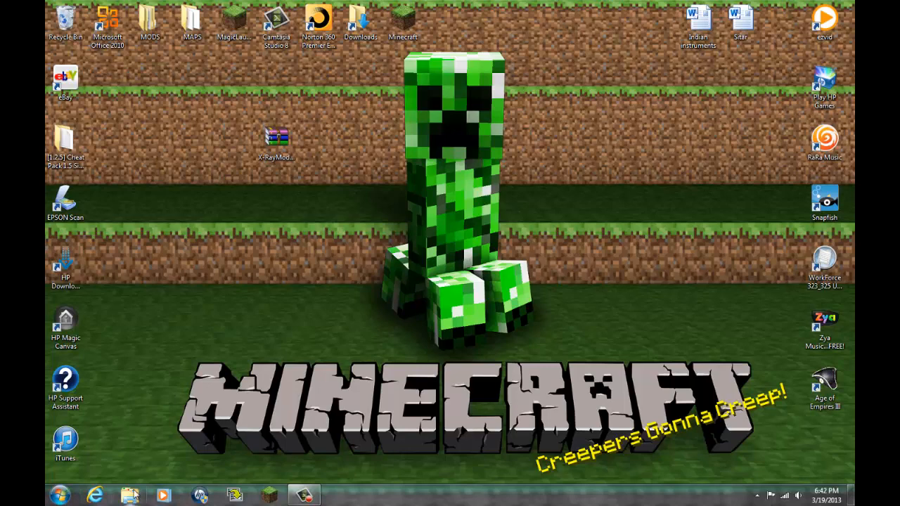
left_click(129, 496)
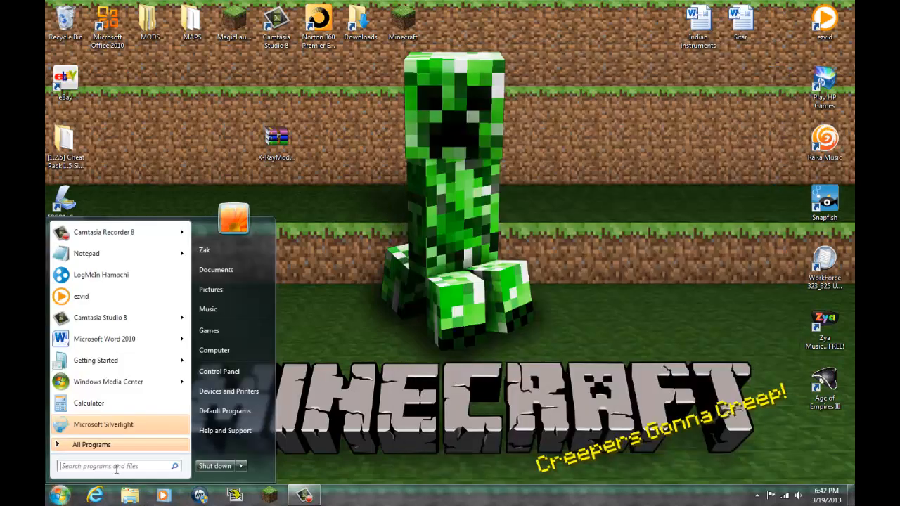
left_click(216, 270)
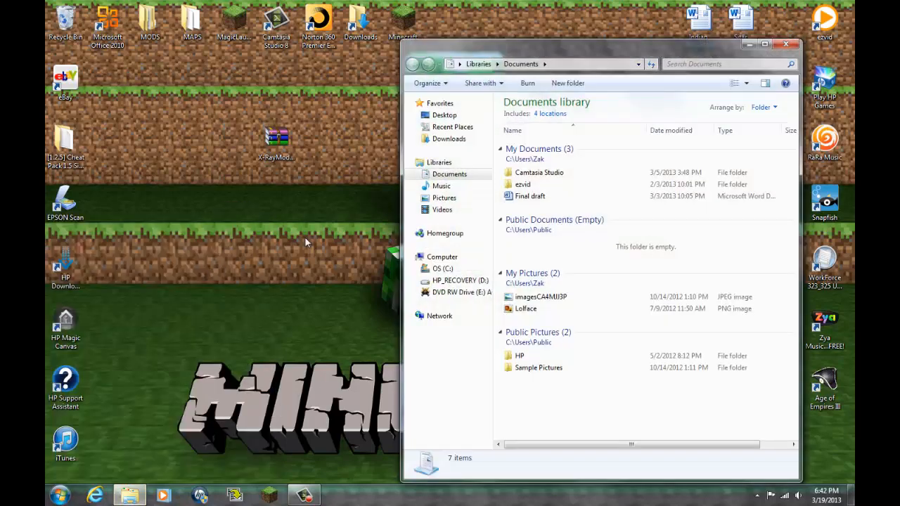
left_click(451, 127)
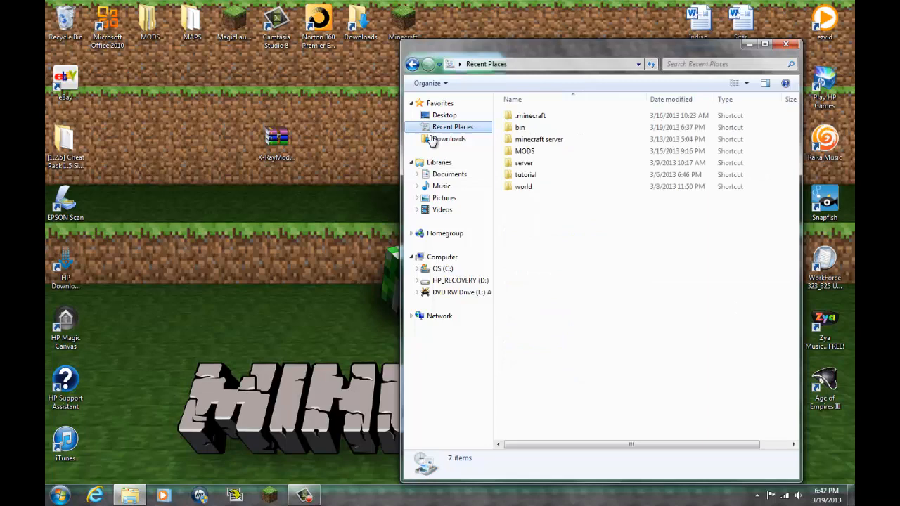
left_click(448, 139)
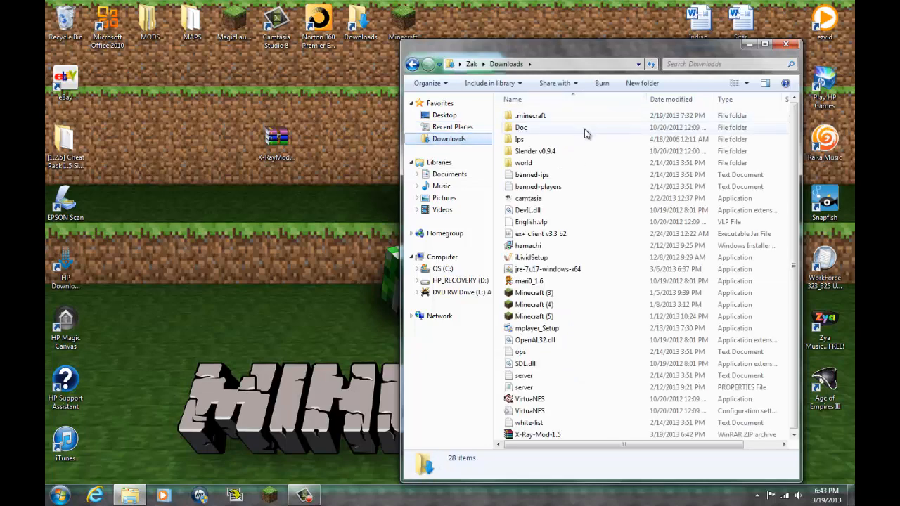
mouse_move(535, 434)
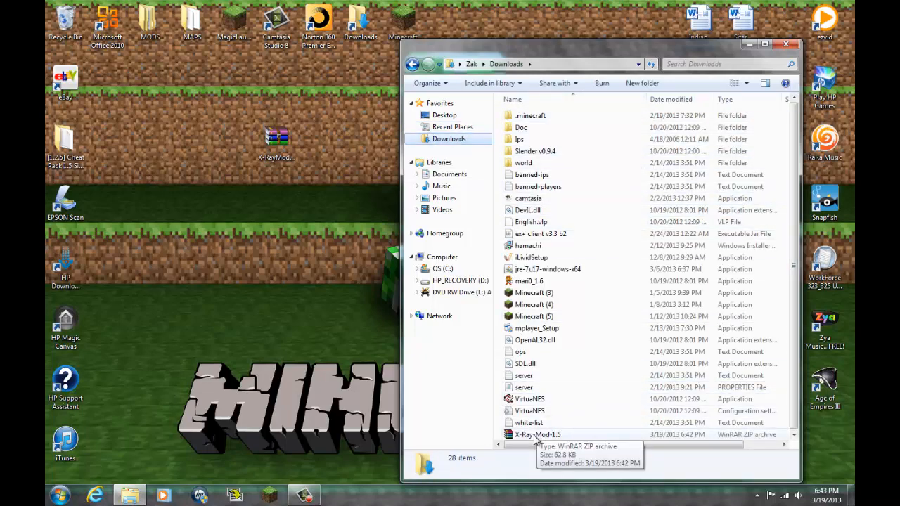
Step: Cancel the accidental VirtuaNES launch and delete the X-Ray-Mod-1.5 archive
double_click(529, 399)
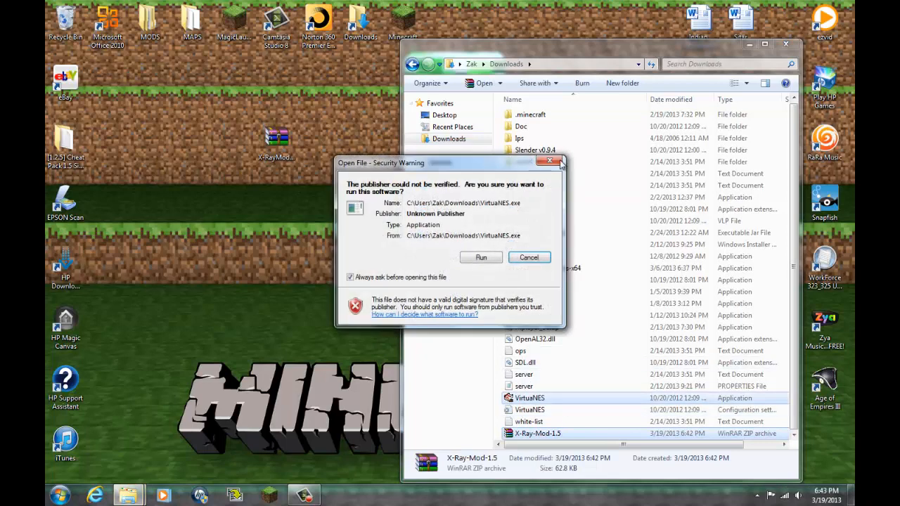
left_click(528, 257)
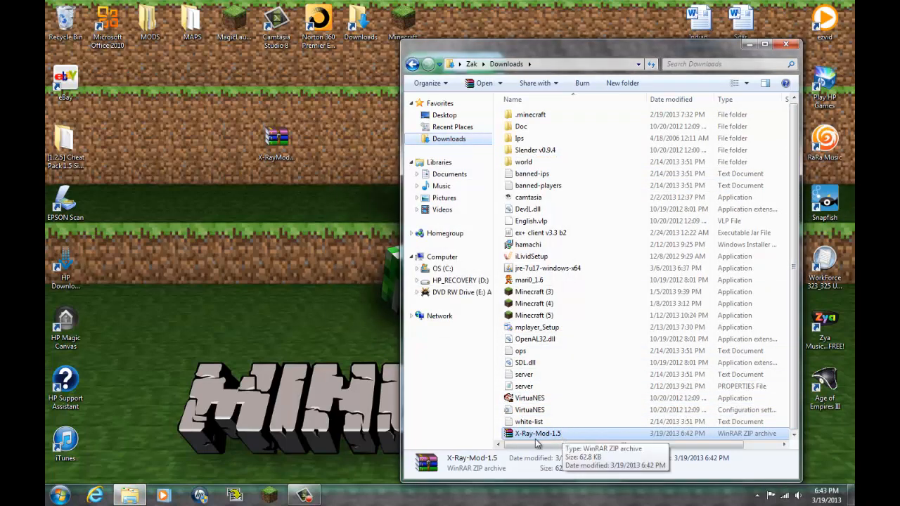
right_click(537, 433)
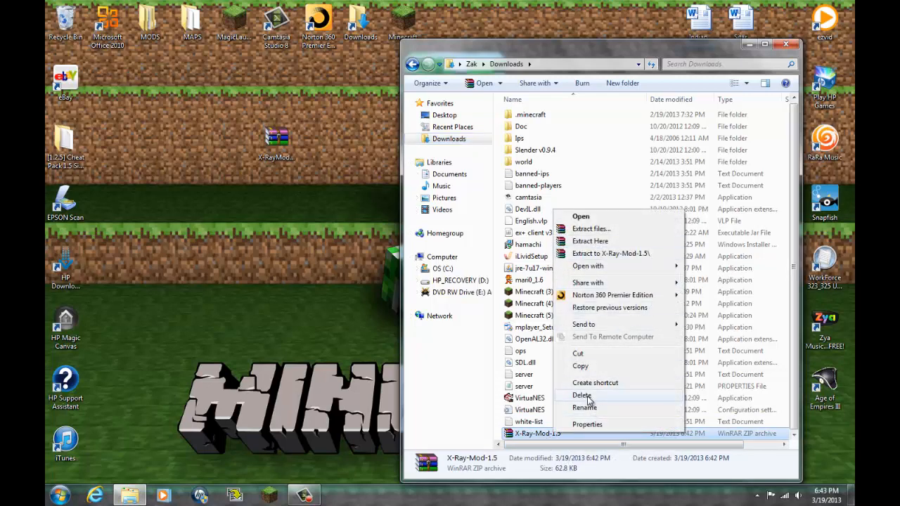
left_click(581, 395)
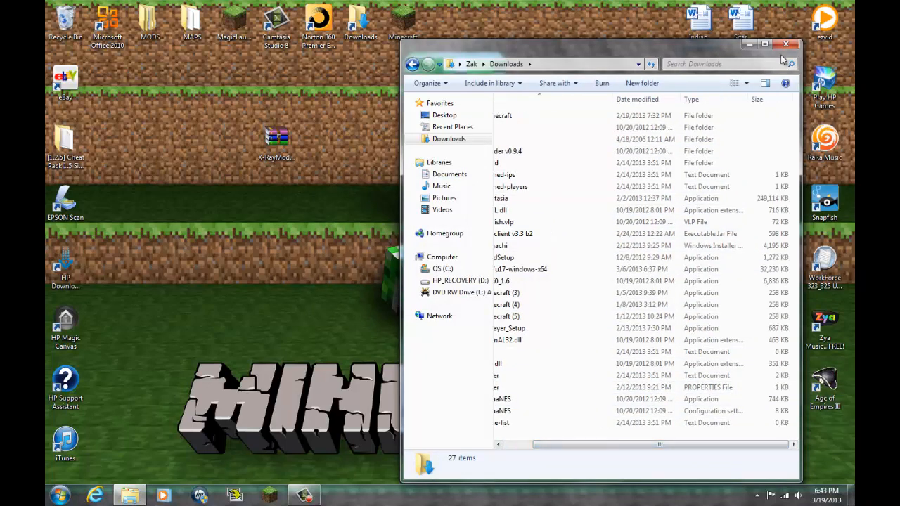
Step: Close the Downloads window and reposition the X-Ray Mod archive icon on the desktop
left_click(785, 44)
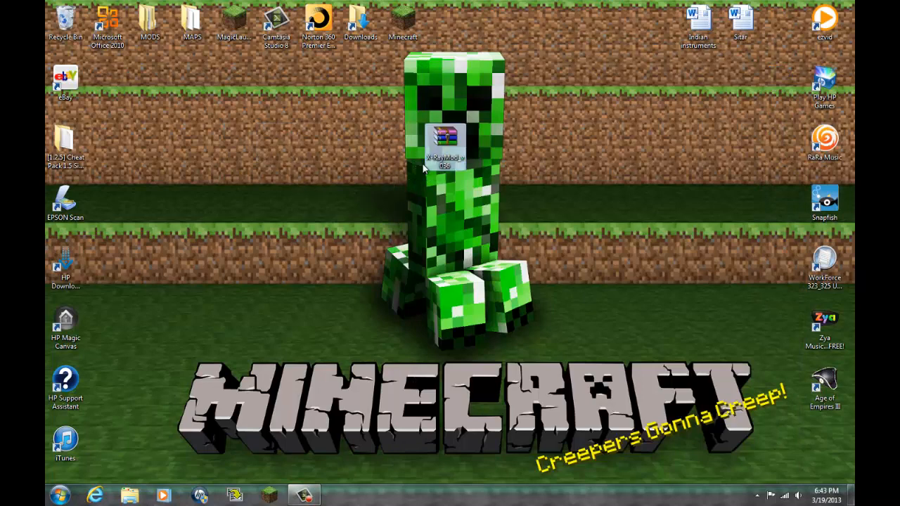
left_click_drag(444, 146, 402, 205)
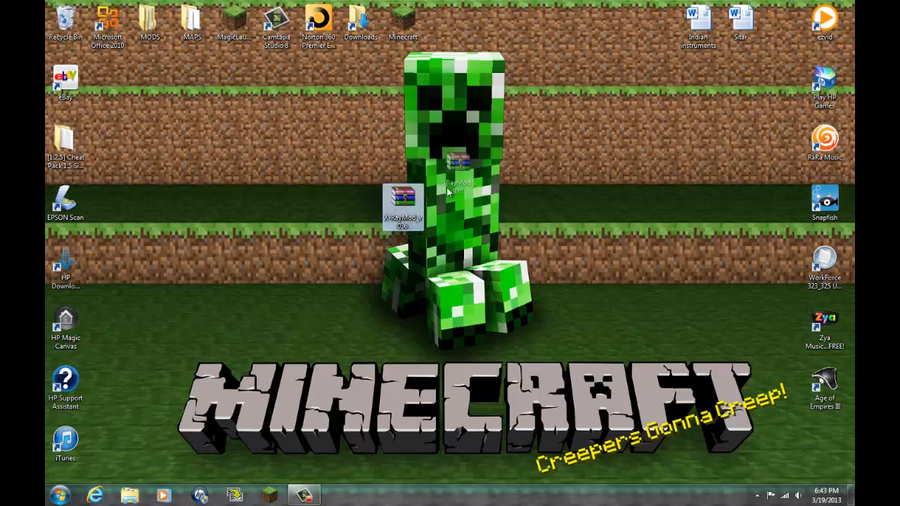
left_click_drag(403, 204, 487, 204)
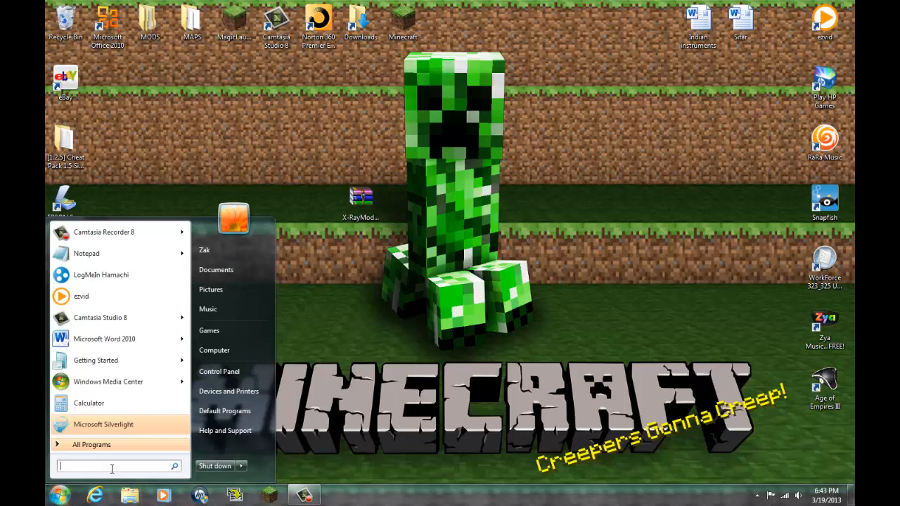
Step: Search %appdata and open the .minecraft folder in Roaming
type("%appdata")
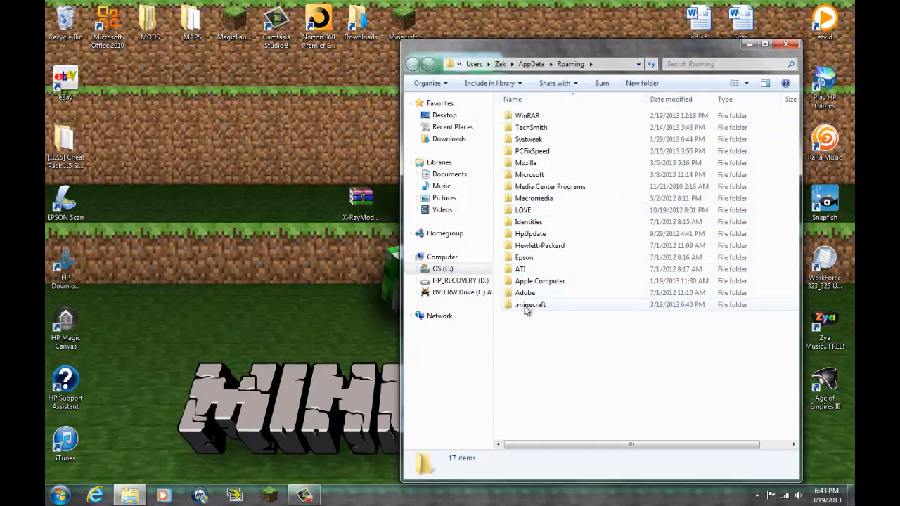
double_click(530, 304)
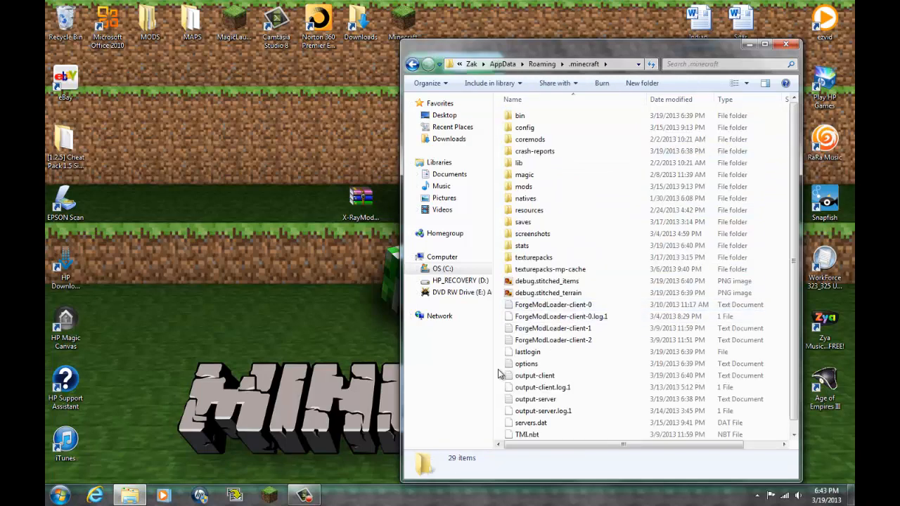
Step: Open the bin folder and open minecraft.jar with the WinRAR archiver
left_click(520, 116)
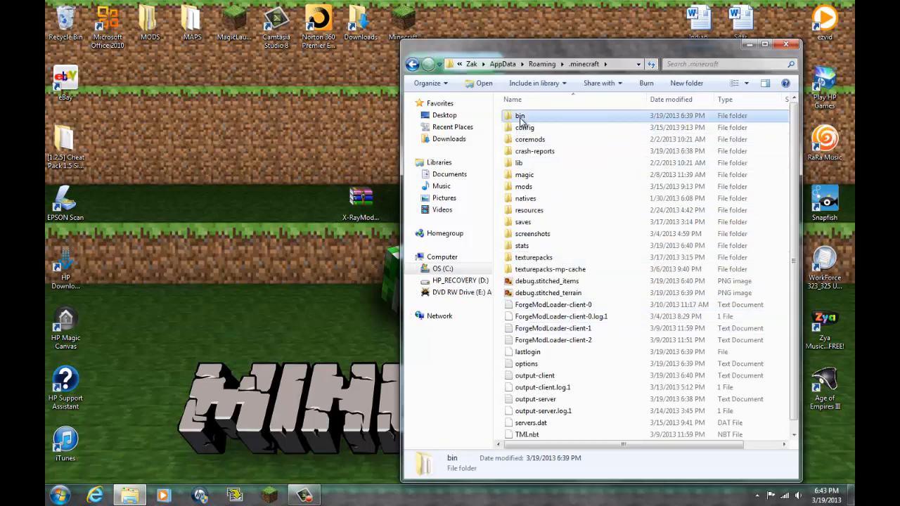
double_click(519, 115)
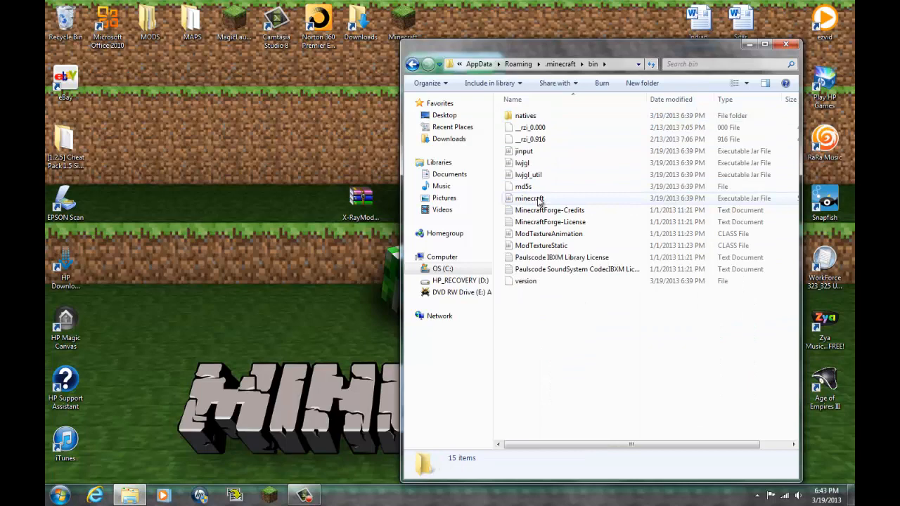
mouse_move(549, 199)
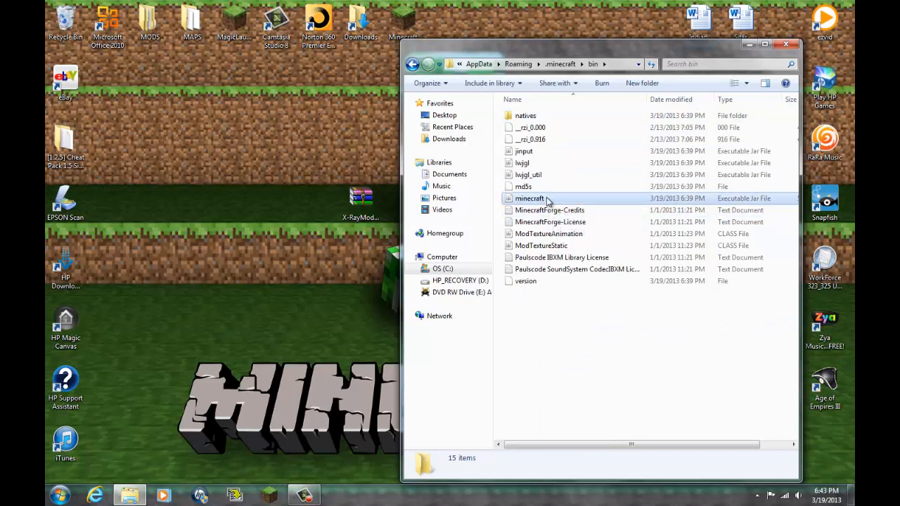
right_click(529, 198)
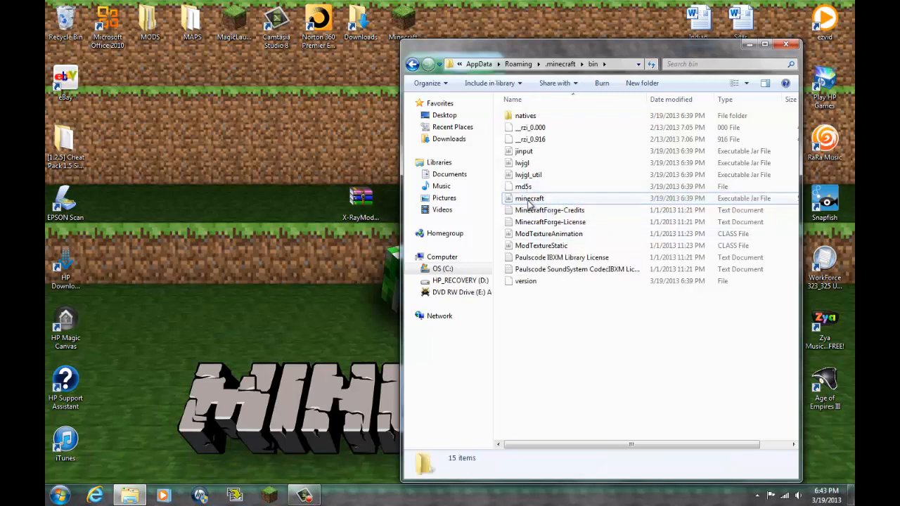
mouse_move(529, 198)
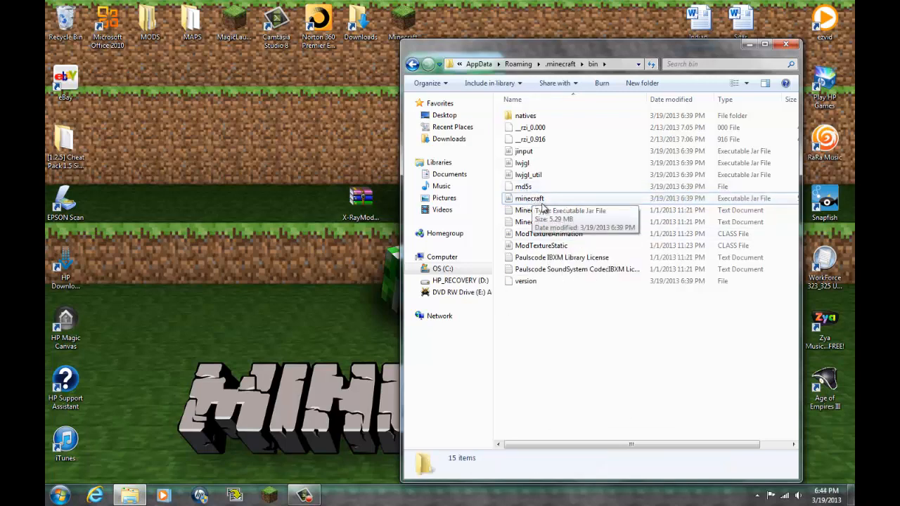
left_click(529, 198)
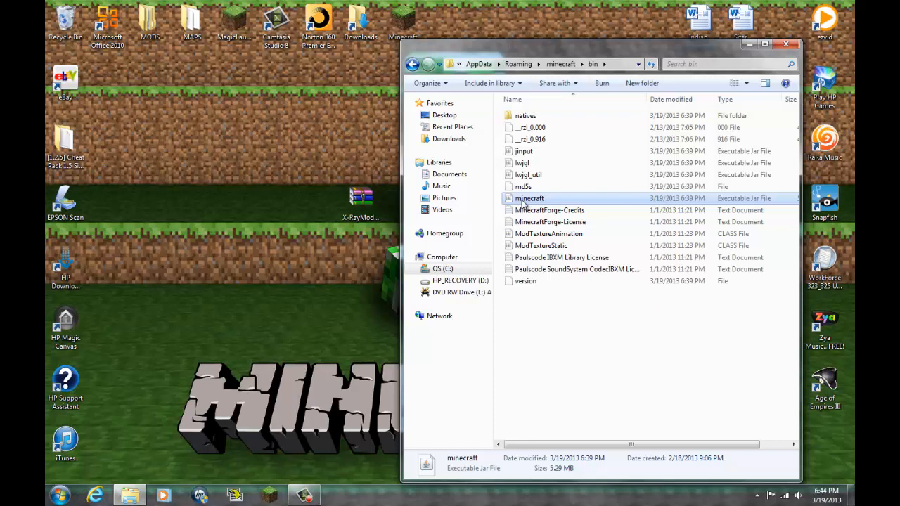
right_click(529, 198)
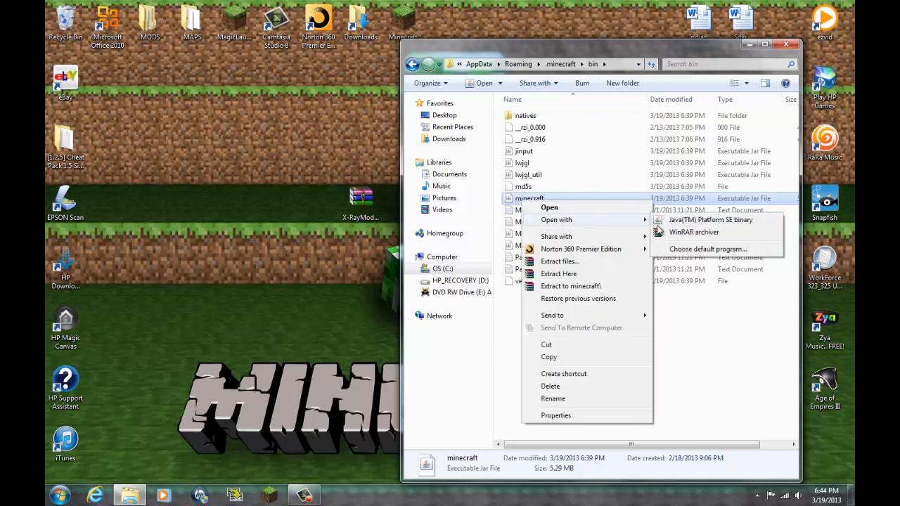
left_click(580, 312)
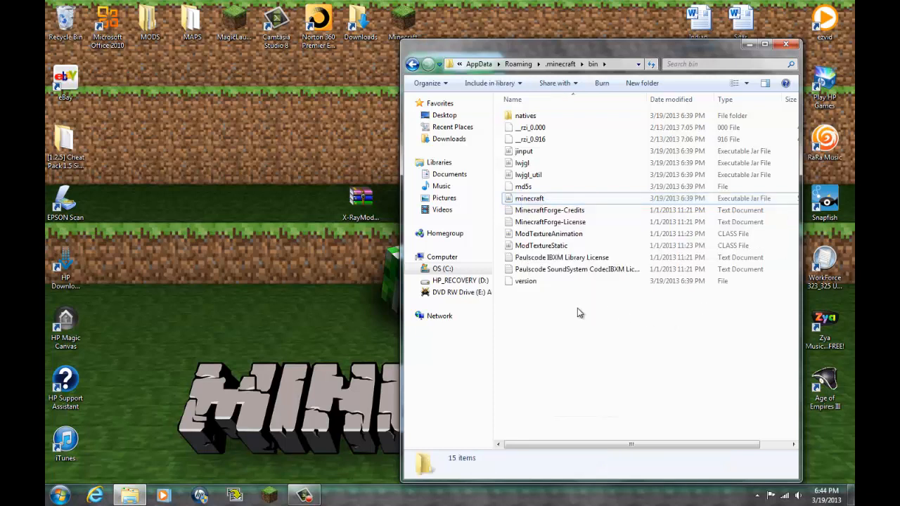
mouse_move(519, 353)
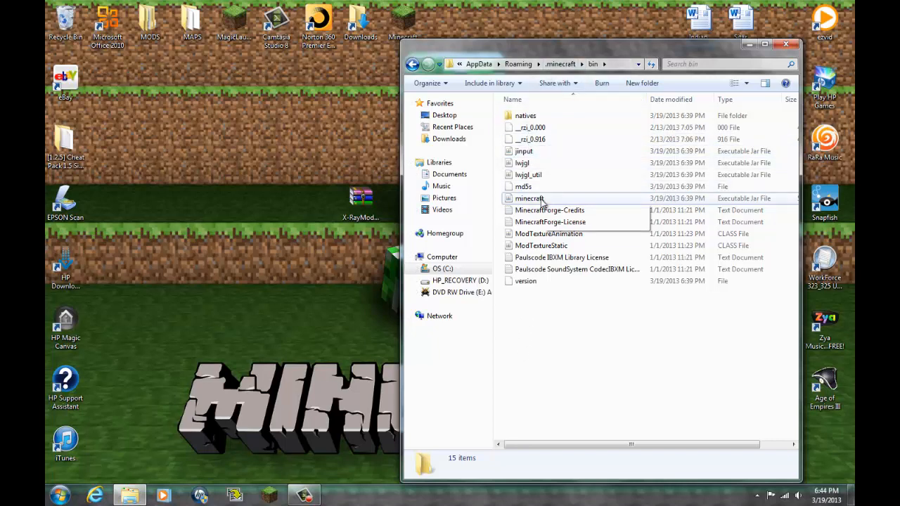
mouse_move(529, 199)
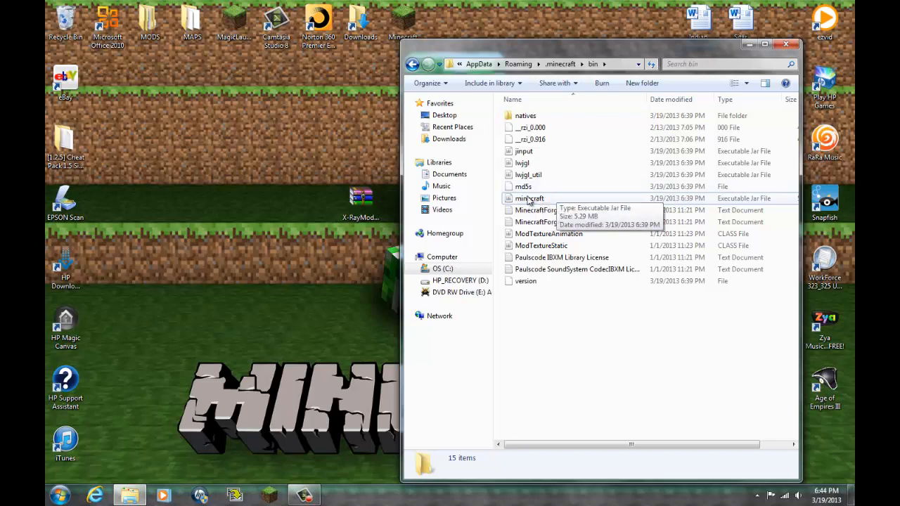
right_click(529, 199)
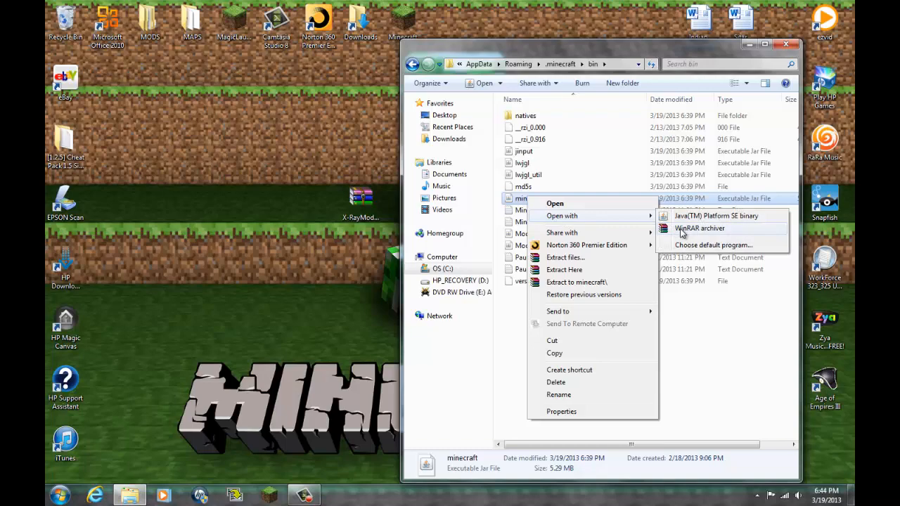
left_click(699, 228)
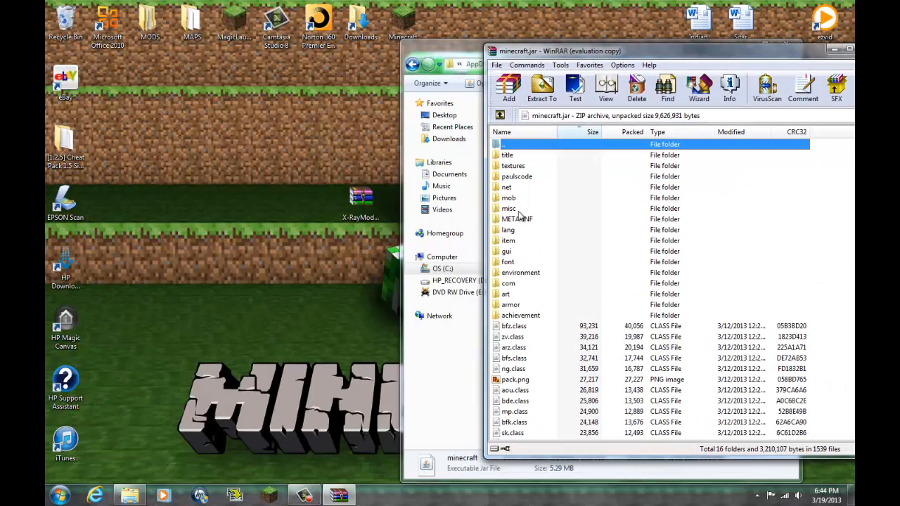
Step: Delete META-INF from minecraft.jar and open the X-RayMod_v036.zip archive
left_click(517, 218)
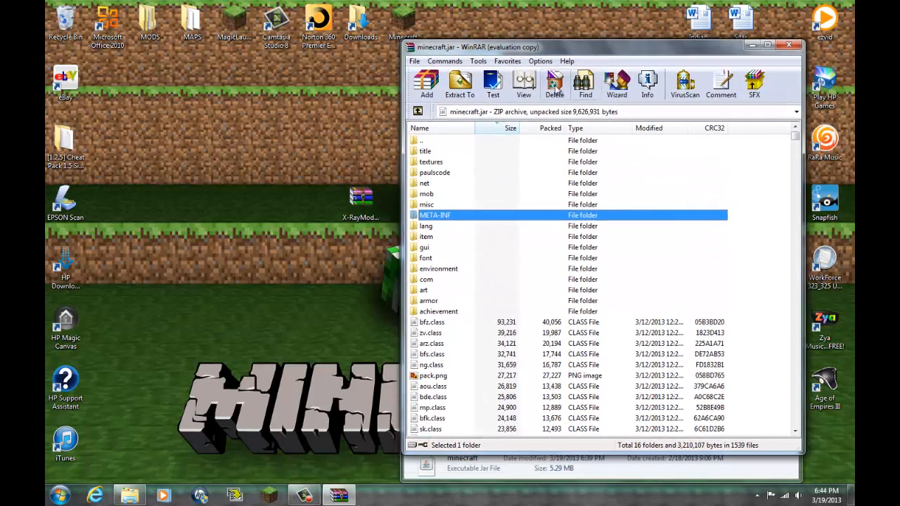
left_click(554, 82)
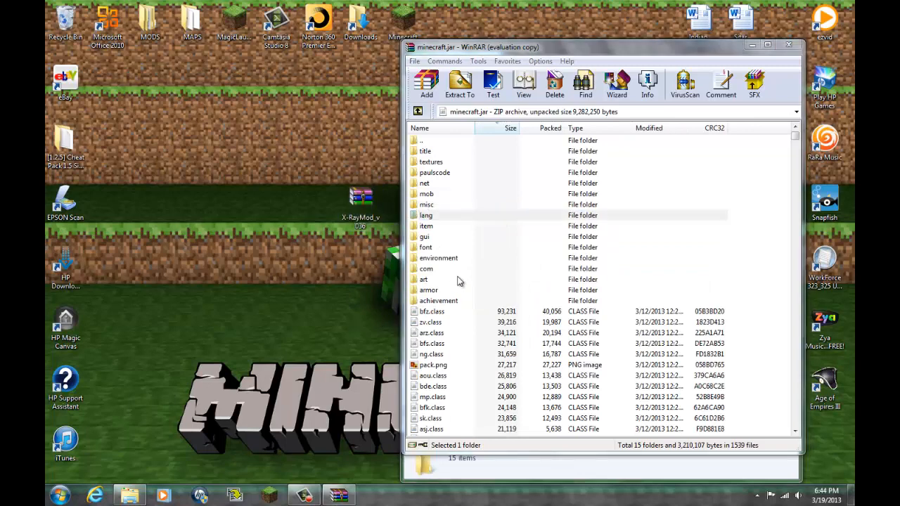
mouse_move(370, 427)
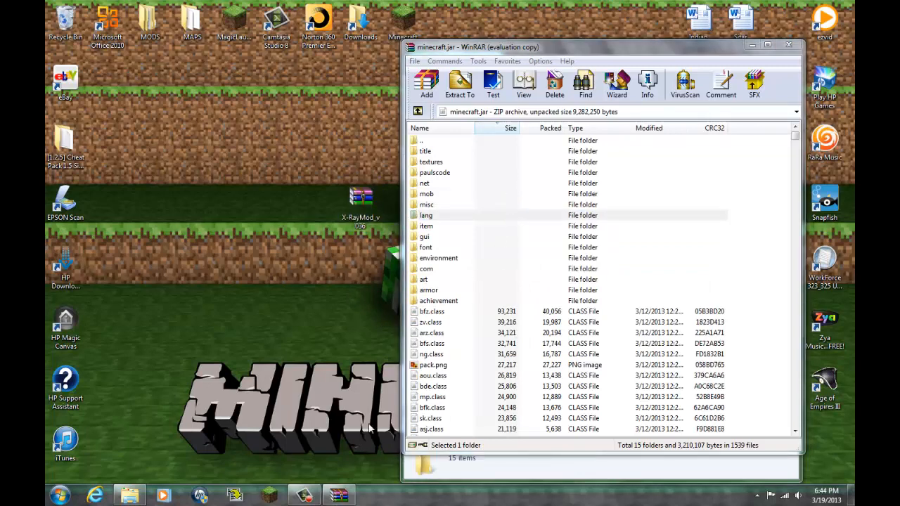
left_click(361, 200)
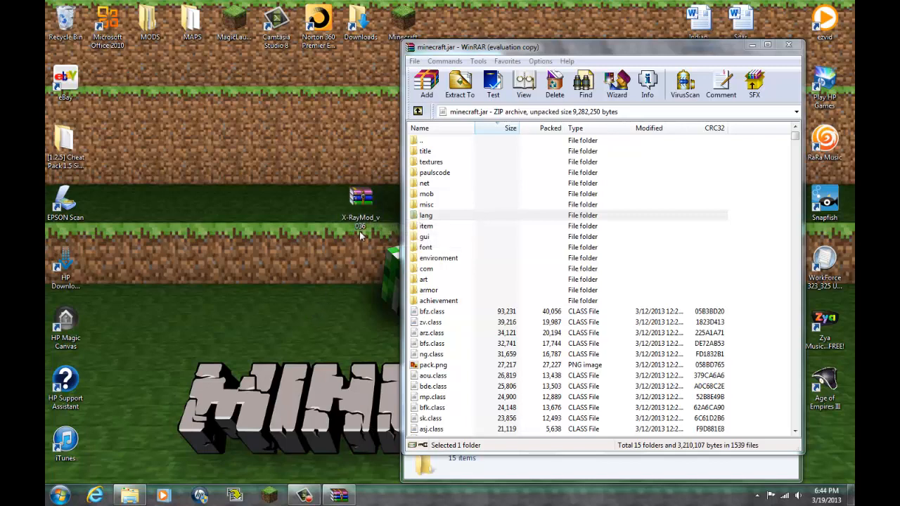
left_click(361, 201)
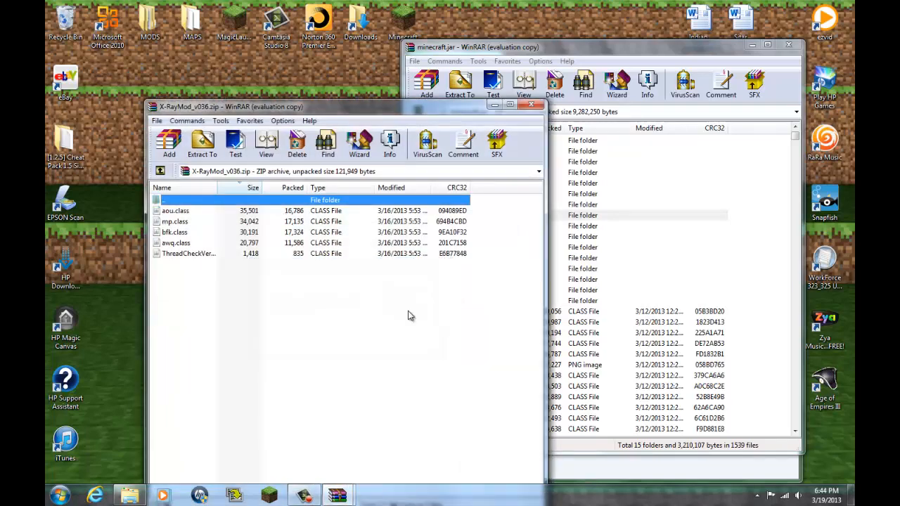
Step: Add the five X-Ray class files into minecraft.jar and close the bin window
right_click(174, 232)
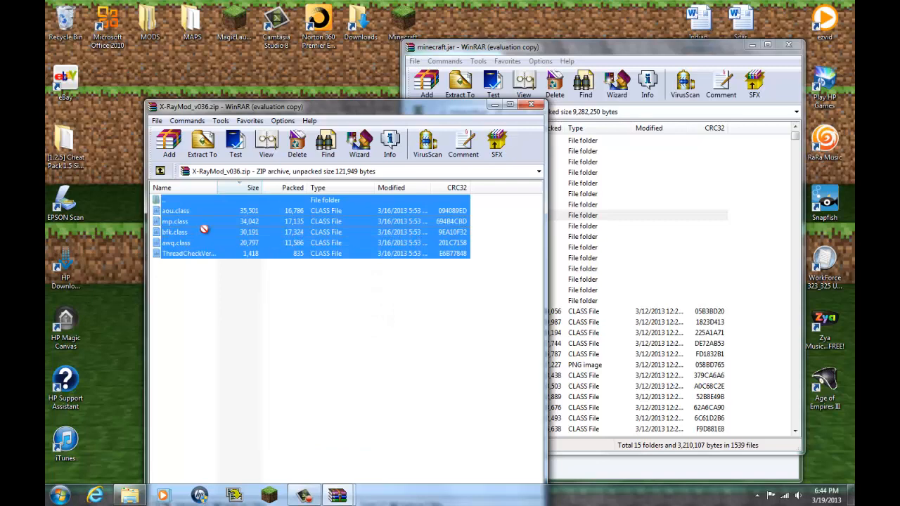
left_click(427, 83)
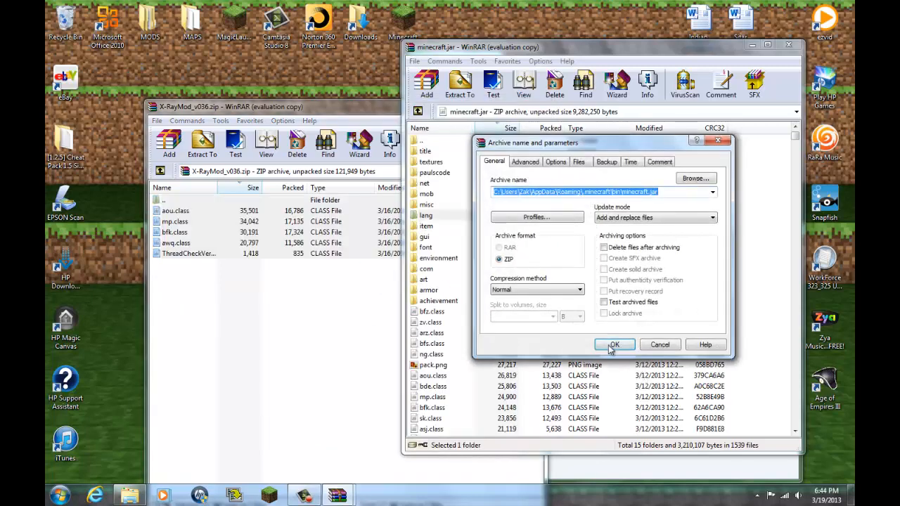
left_click(613, 344)
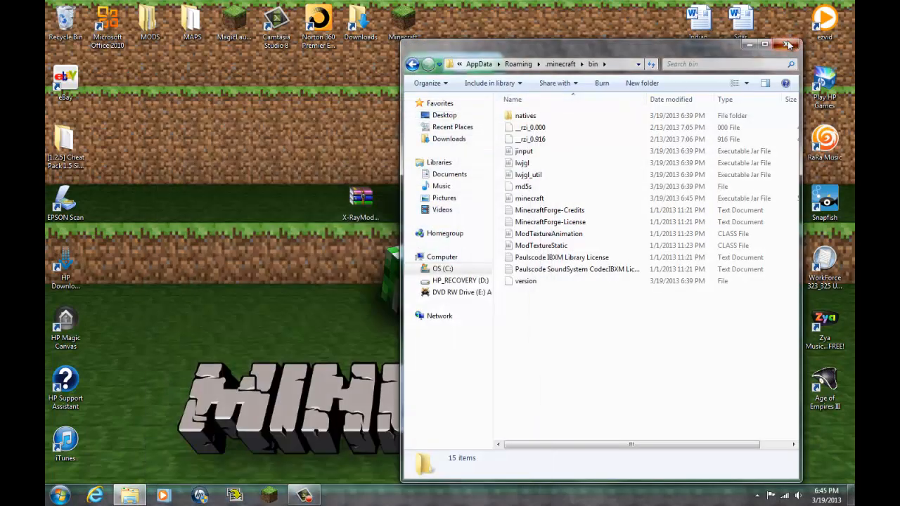
left_click(788, 44)
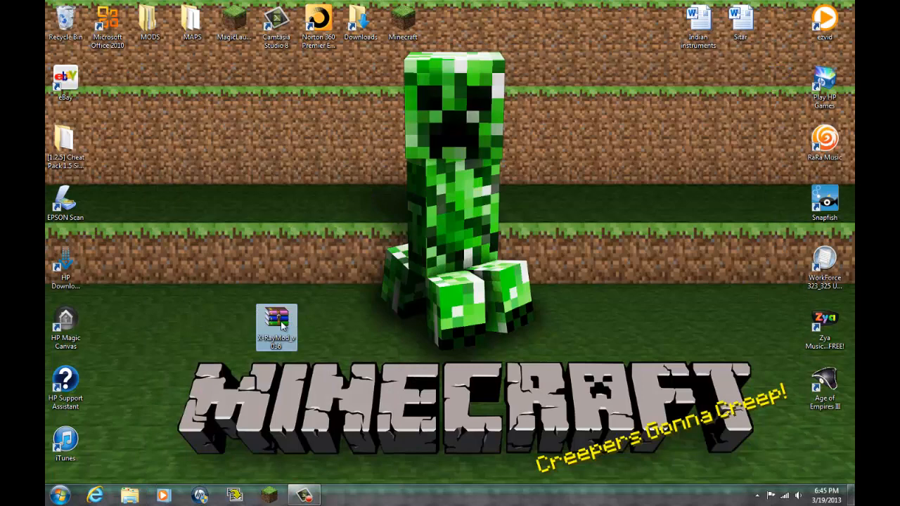
Step: Move the X-RayMod icon, launch Internet Explorer and search for 'winrar'
left_click_drag(276, 327, 318, 146)
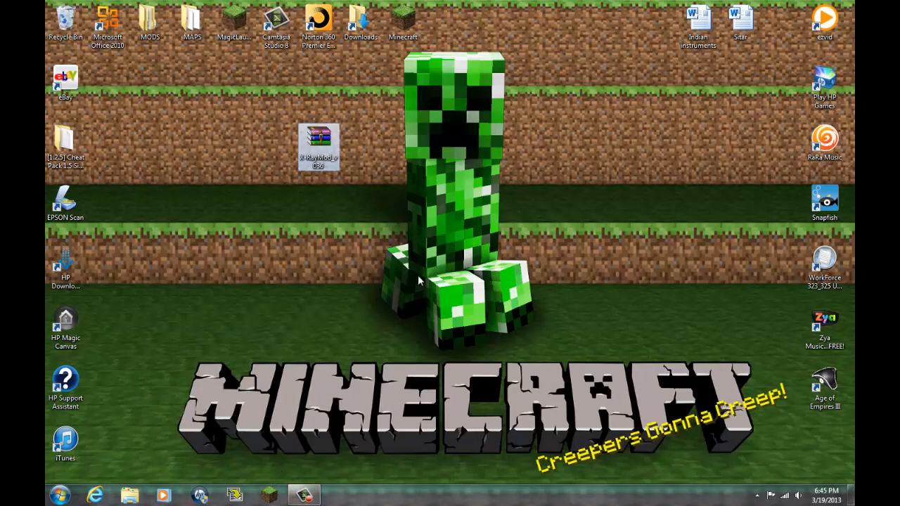
left_click(95, 495)
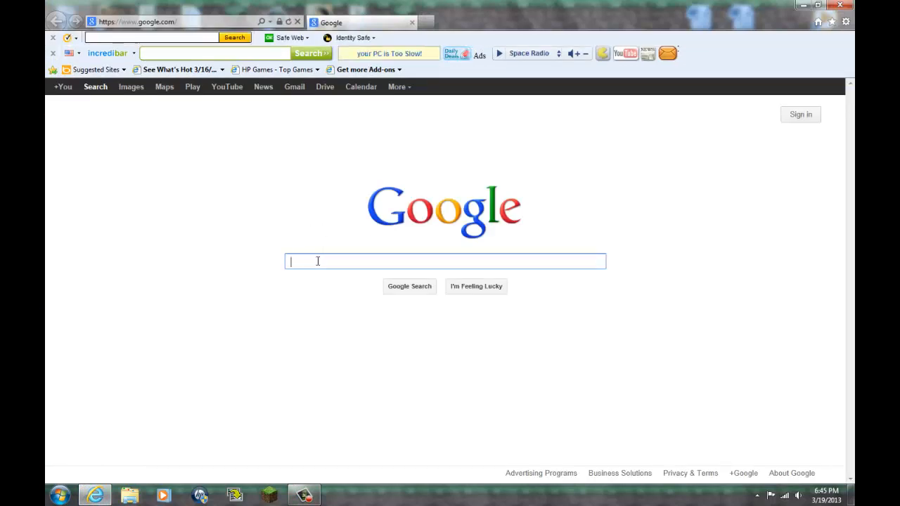
type("winrar")
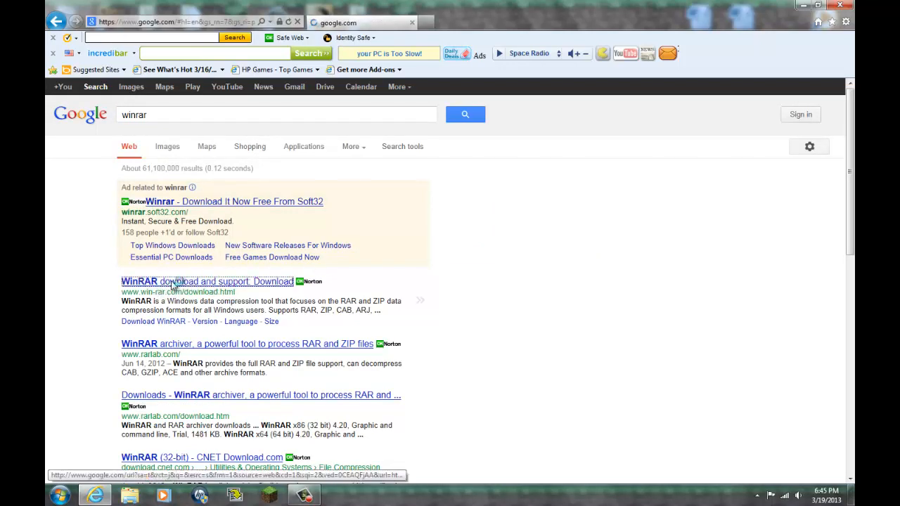
Step: Go through win-rar.com's Download WinRAR and Get It Free pages, then go back
left_click(207, 281)
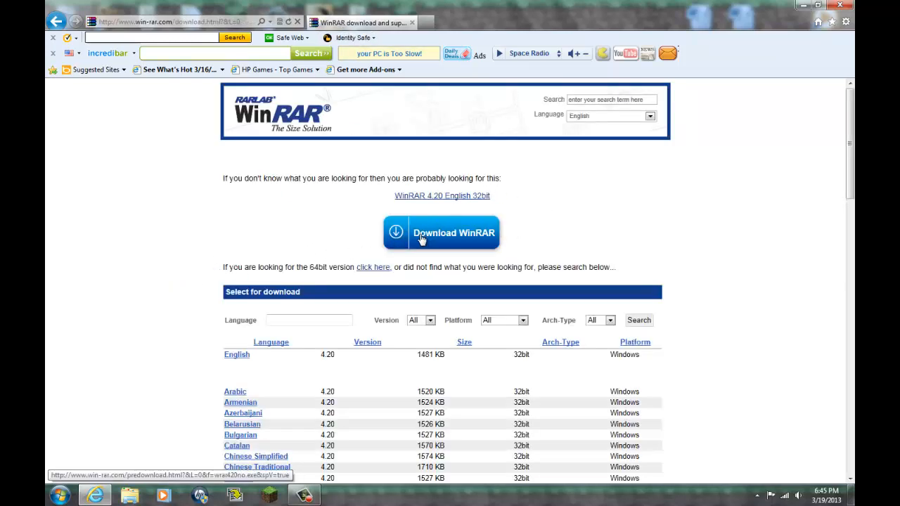
left_click(442, 233)
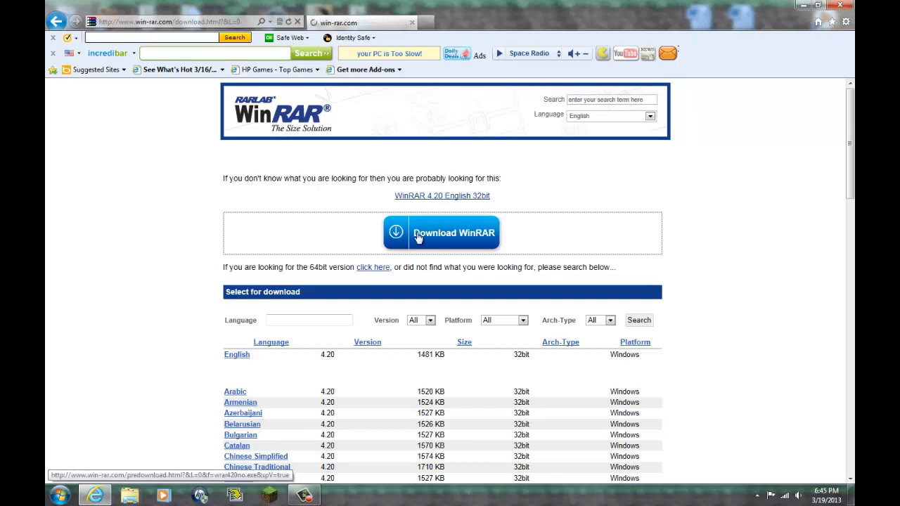
left_click(453, 233)
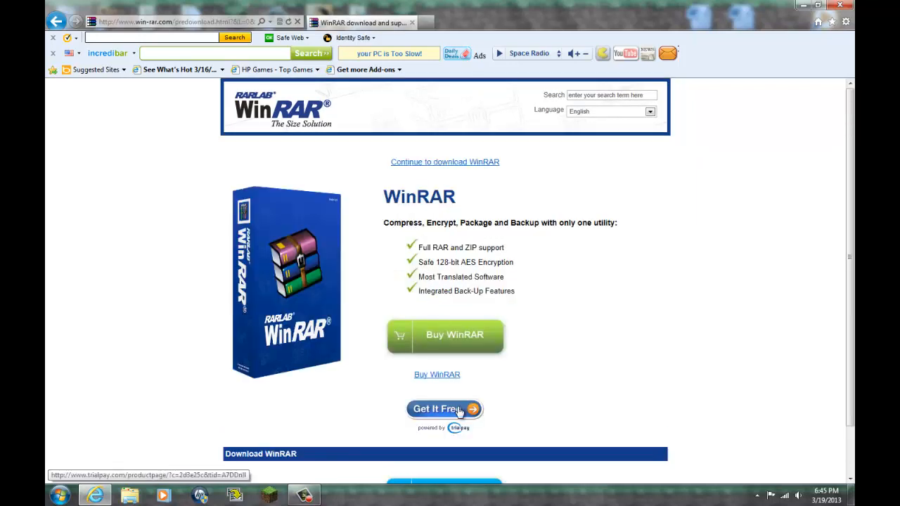
left_click(439, 408)
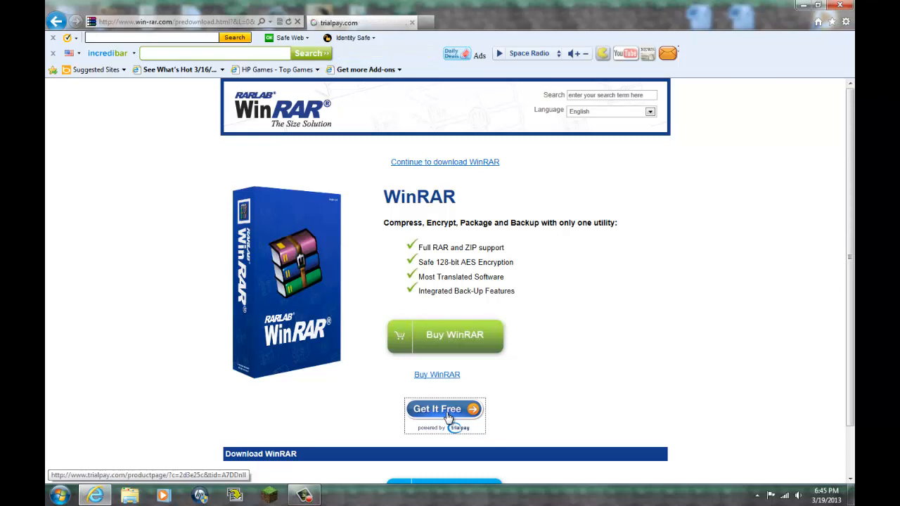
left_click(444, 409)
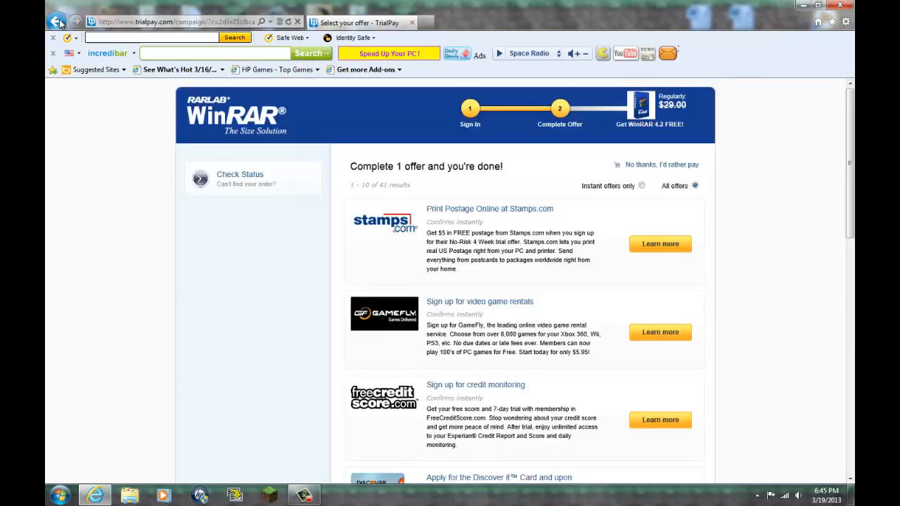
left_click(56, 21)
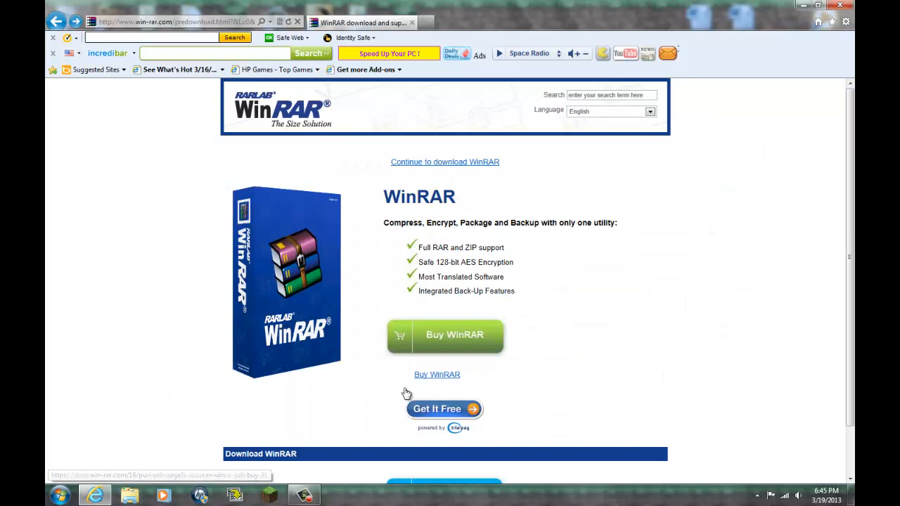
mouse_move(512, 174)
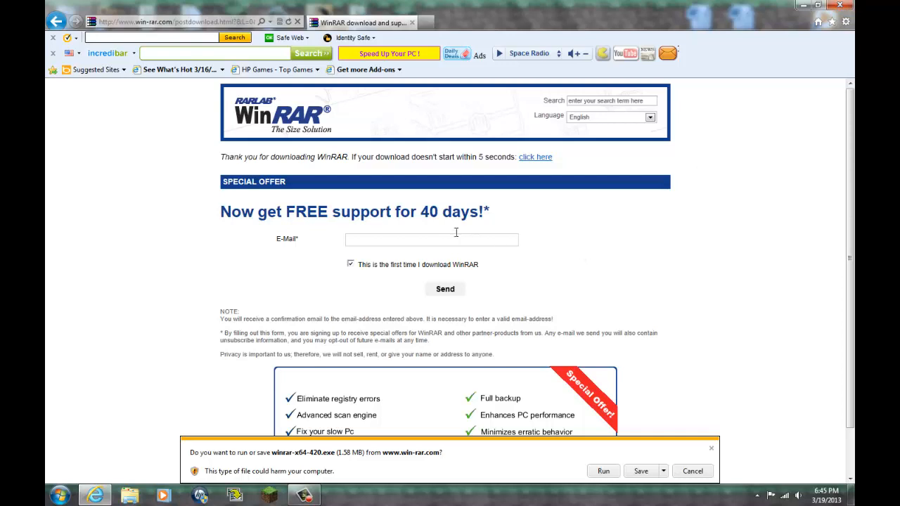
mouse_move(377, 302)
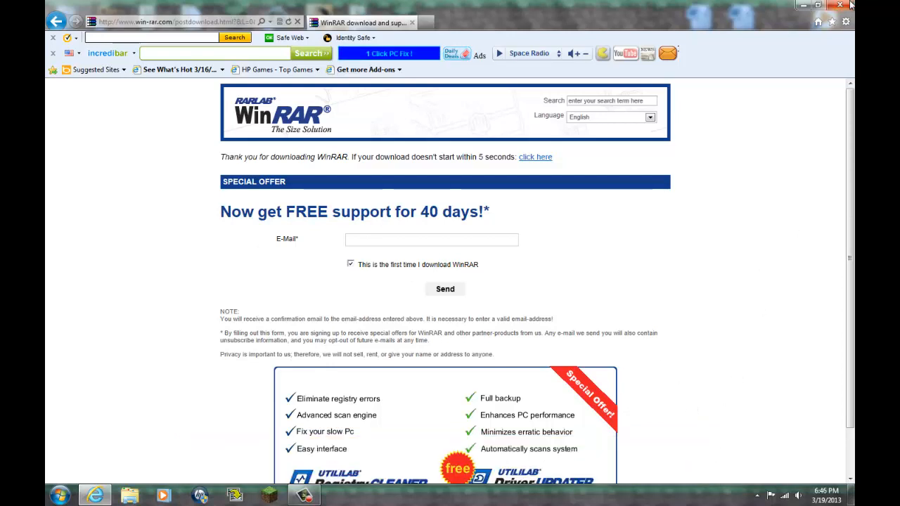
Step: Close Internet Explorer after the WinRAR thank-you page
left_click(827, 5)
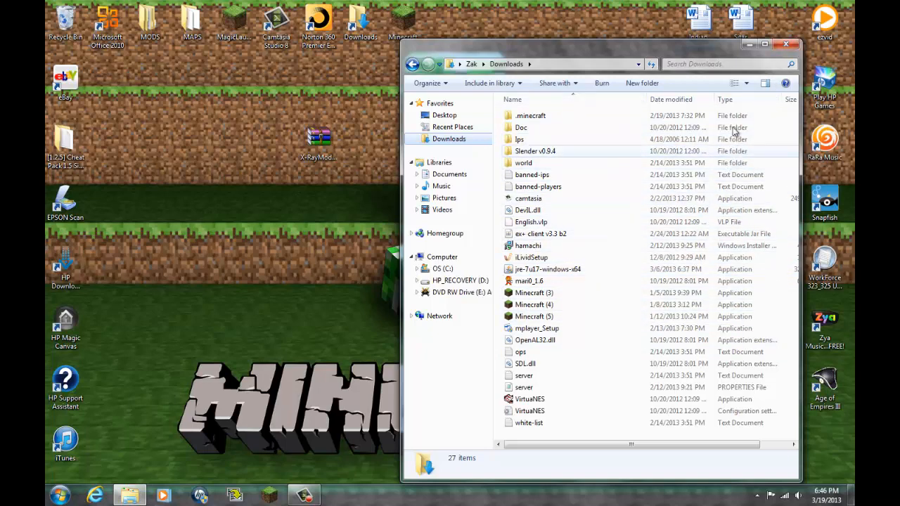
Step: Close the Downloads window and bring up the Minecraft launcher on the desktop
left_click(765, 43)
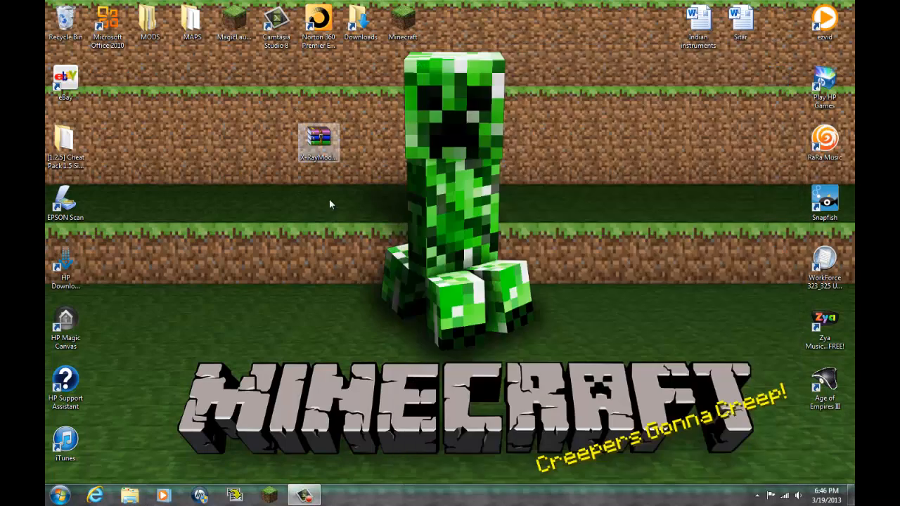
left_click_drag(318, 138, 403, 207)
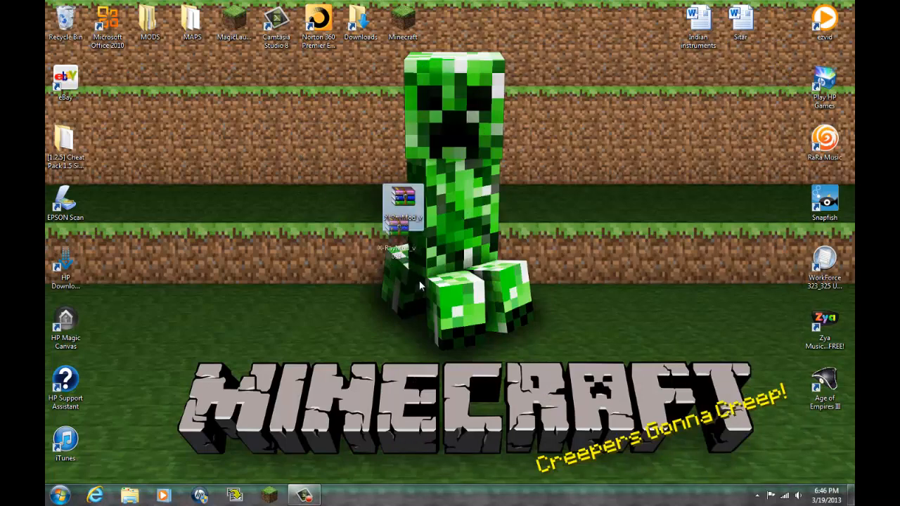
left_click_drag(402, 211, 318, 148)
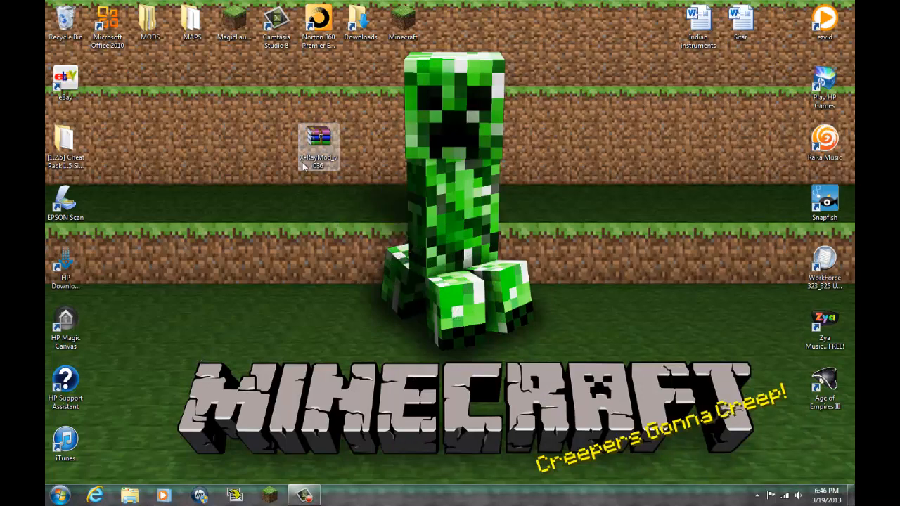
left_click_drag(318, 148, 277, 207)
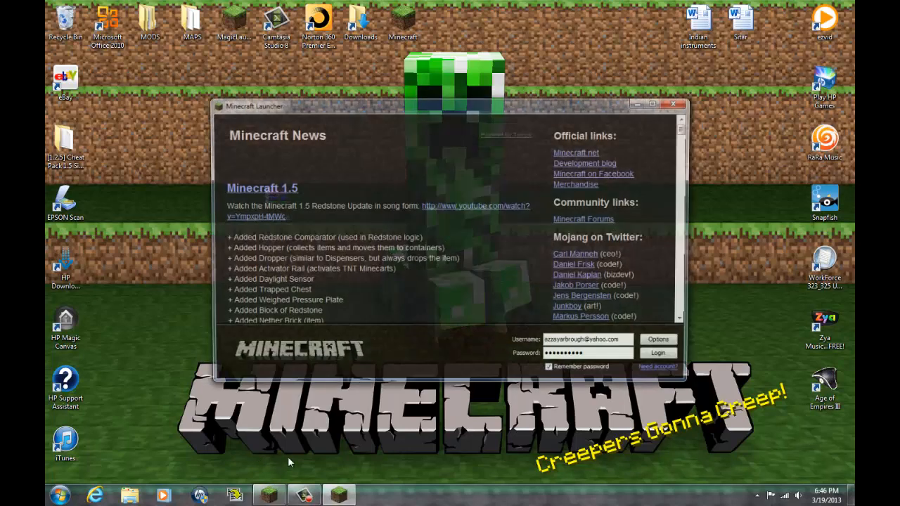
Step: Log in and load the zakias world in a maximised game window
left_click(657, 352)
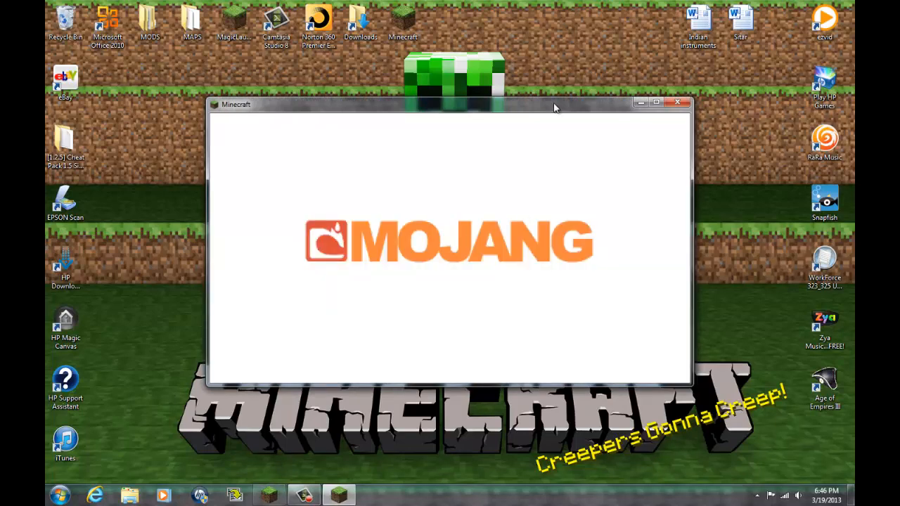
mouse_move(498, 147)
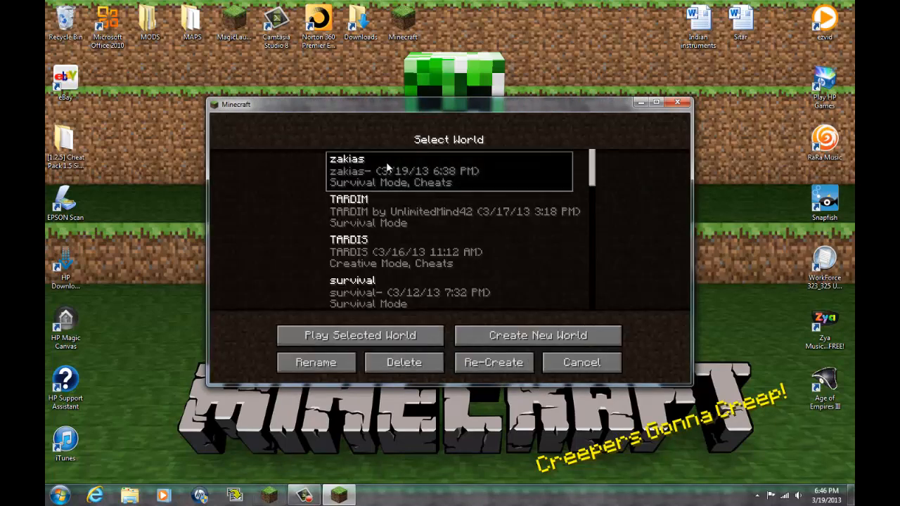
left_click(361, 335)
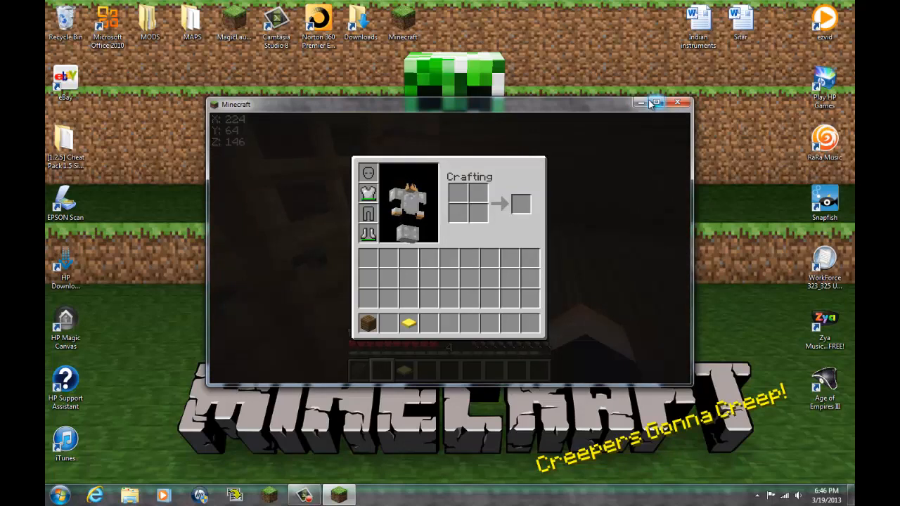
left_click(655, 102)
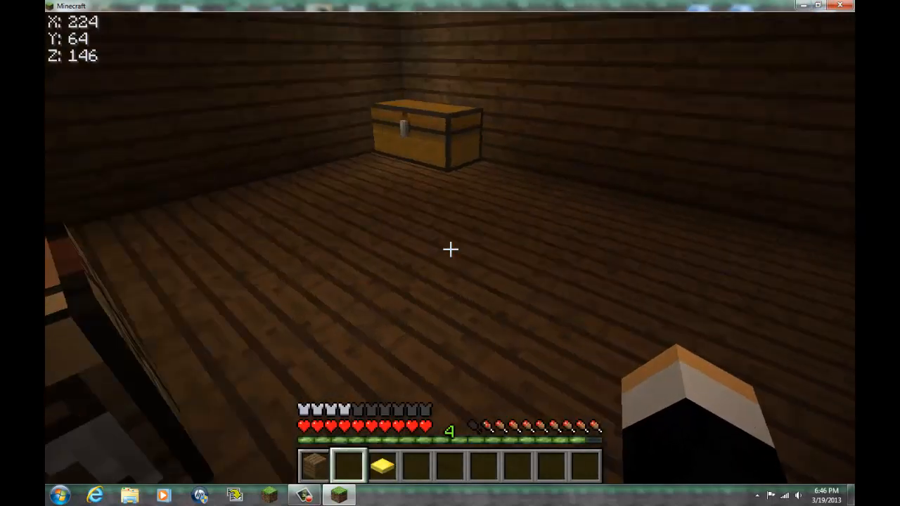
Step: Switch the player to creative mode with /gamemode and close the inventory
type("/gamemo")
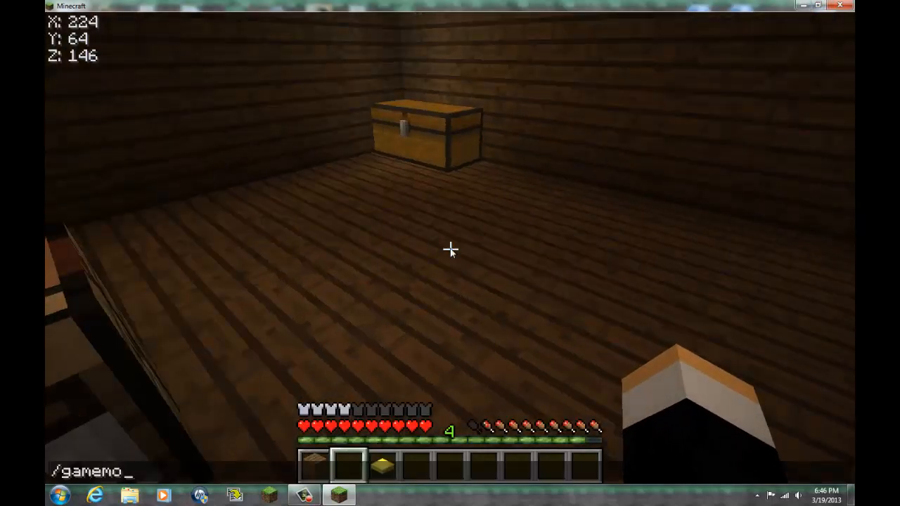
key("enter")
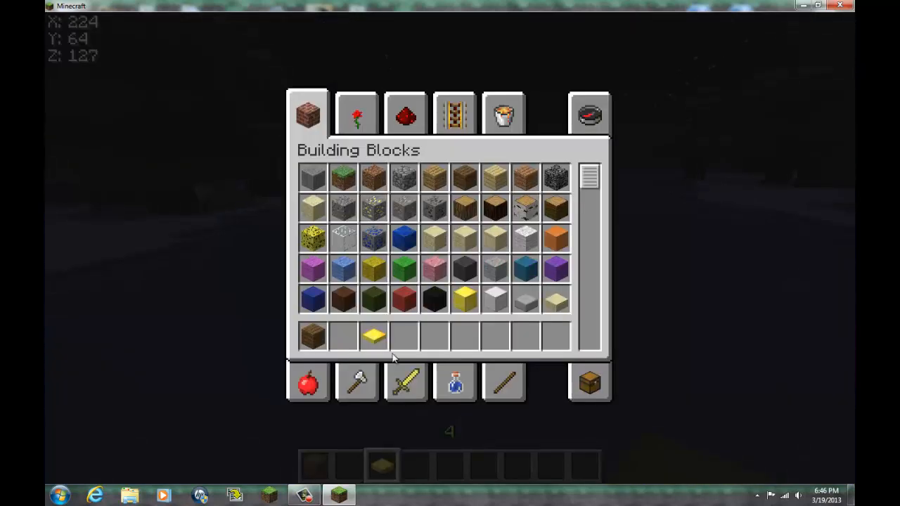
key("Escape")
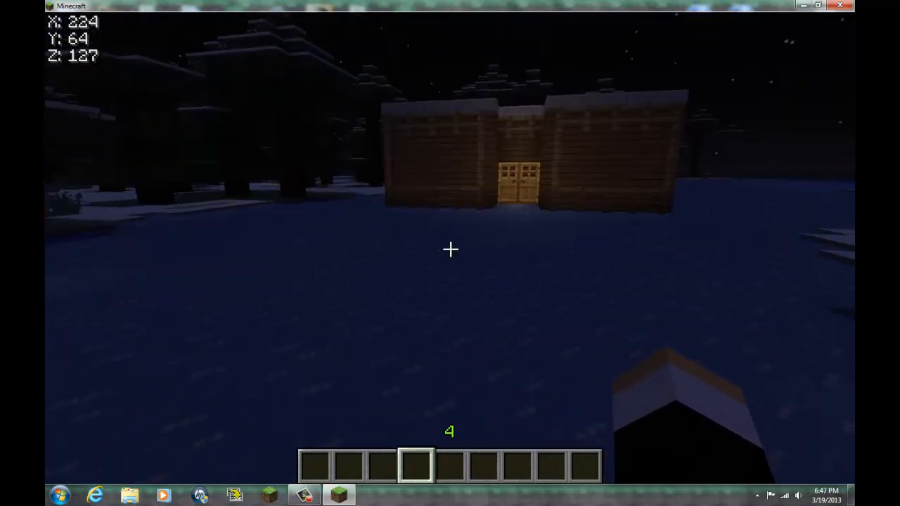
Step: Toggle X-Ray view to reveal underground ores, then open the creative inventory
key("w")
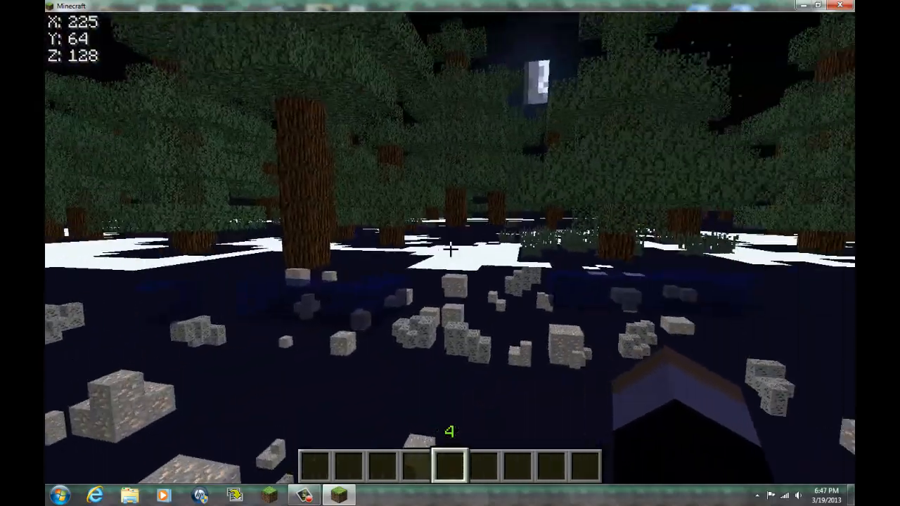
mouse_move(450, 249)
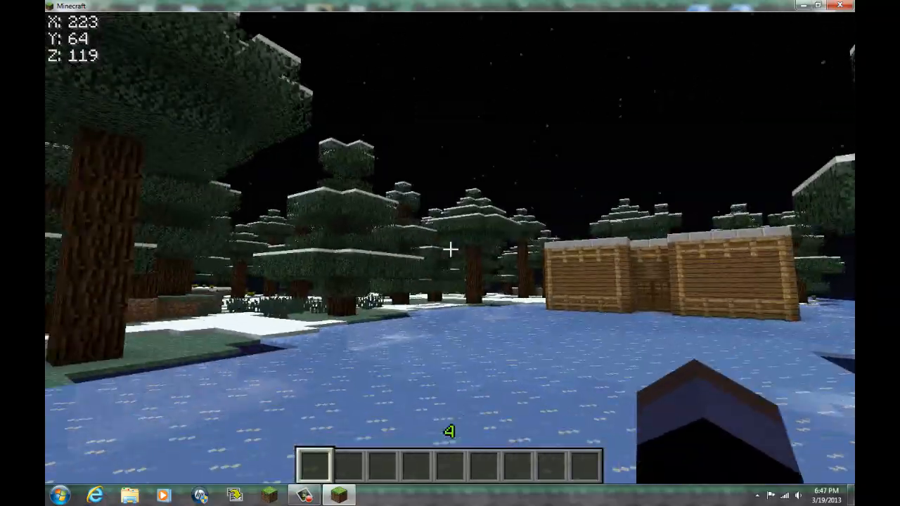
mouse_move(449, 250)
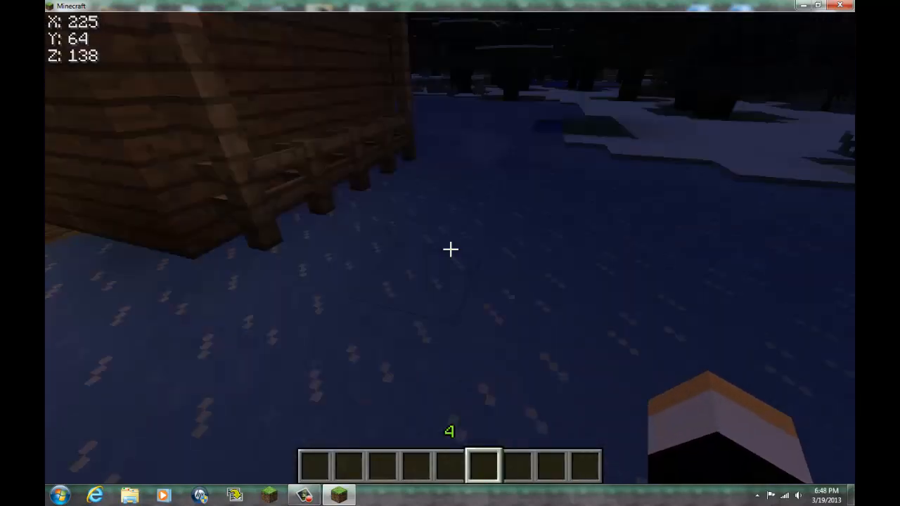
key("e")
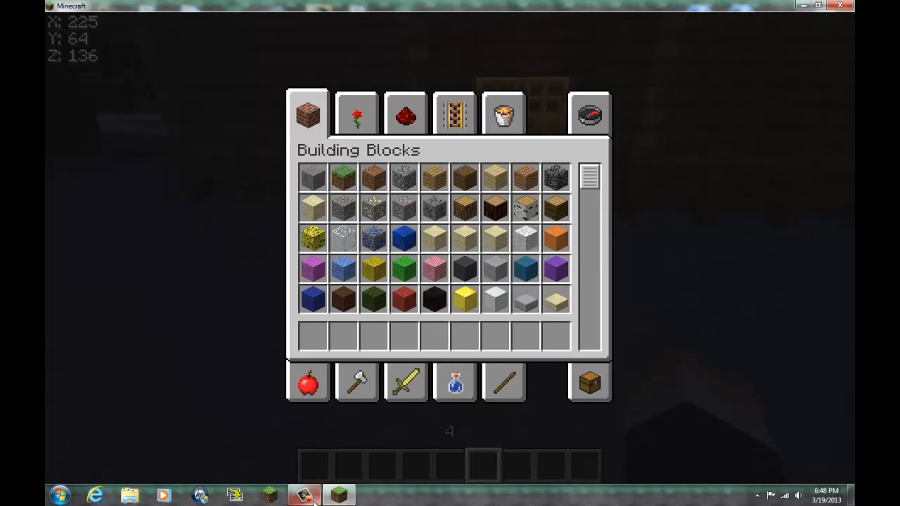